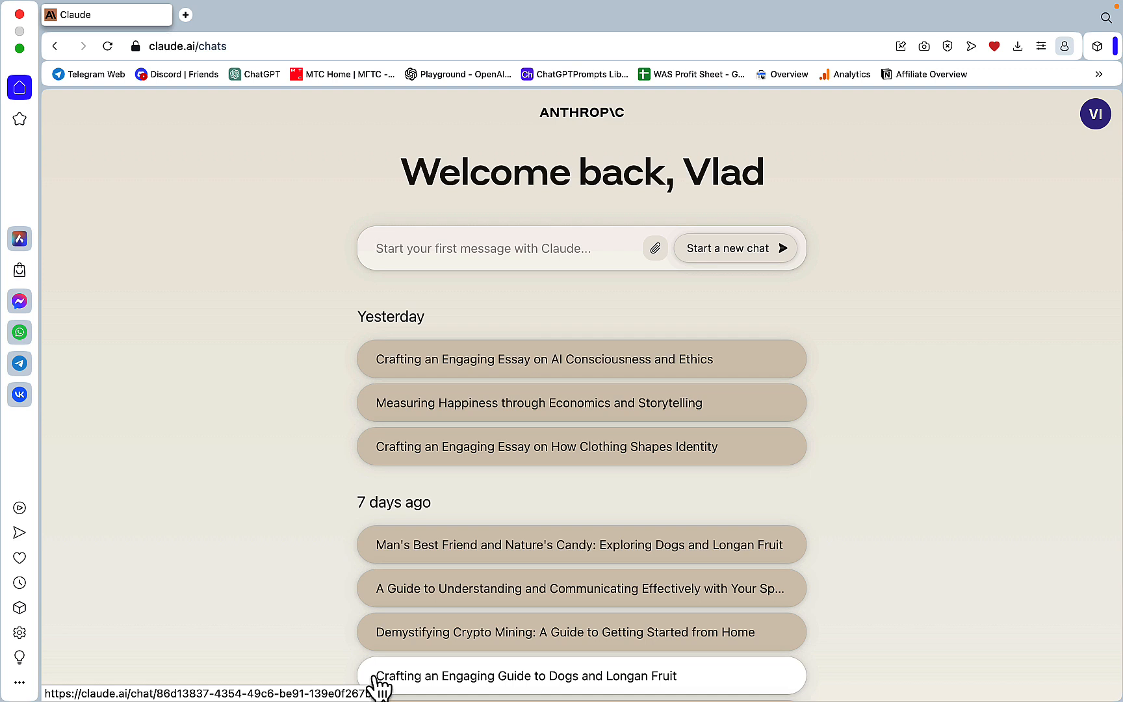
# Leave Claude's recent chats and bring up perplexity.ai in a second browser tab.
pyautogui.click(488, 248)
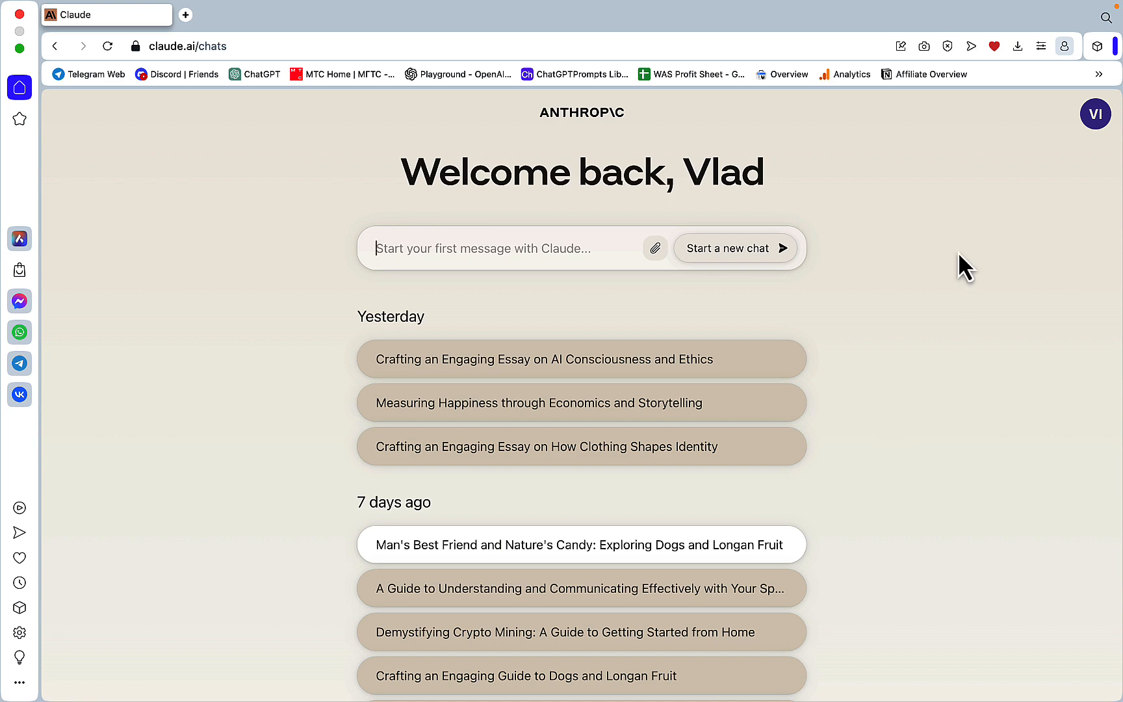
pyautogui.moveTo(1092, 158)
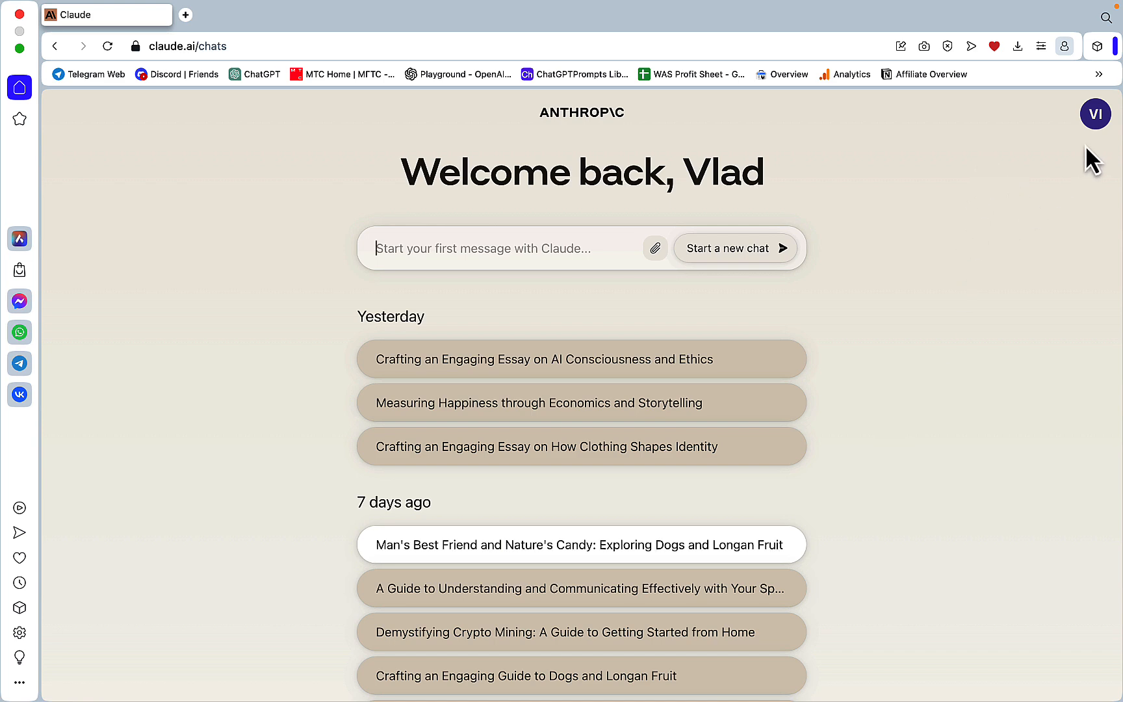
pyautogui.click(184, 14)
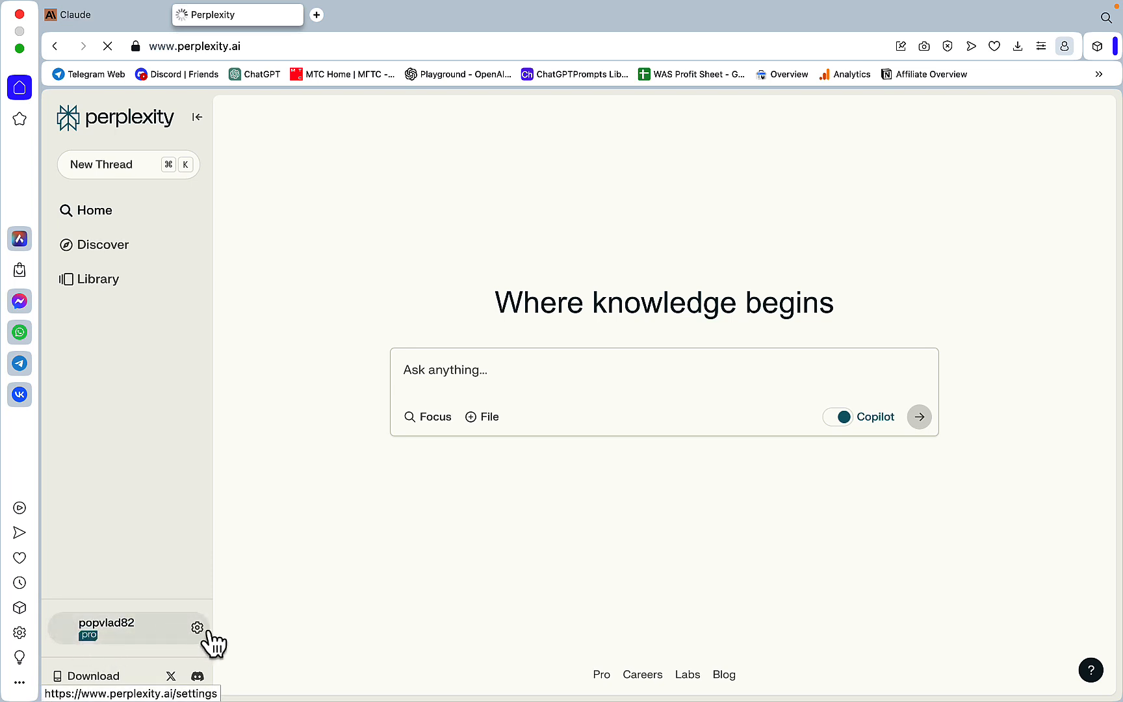
pyautogui.click(198, 628)
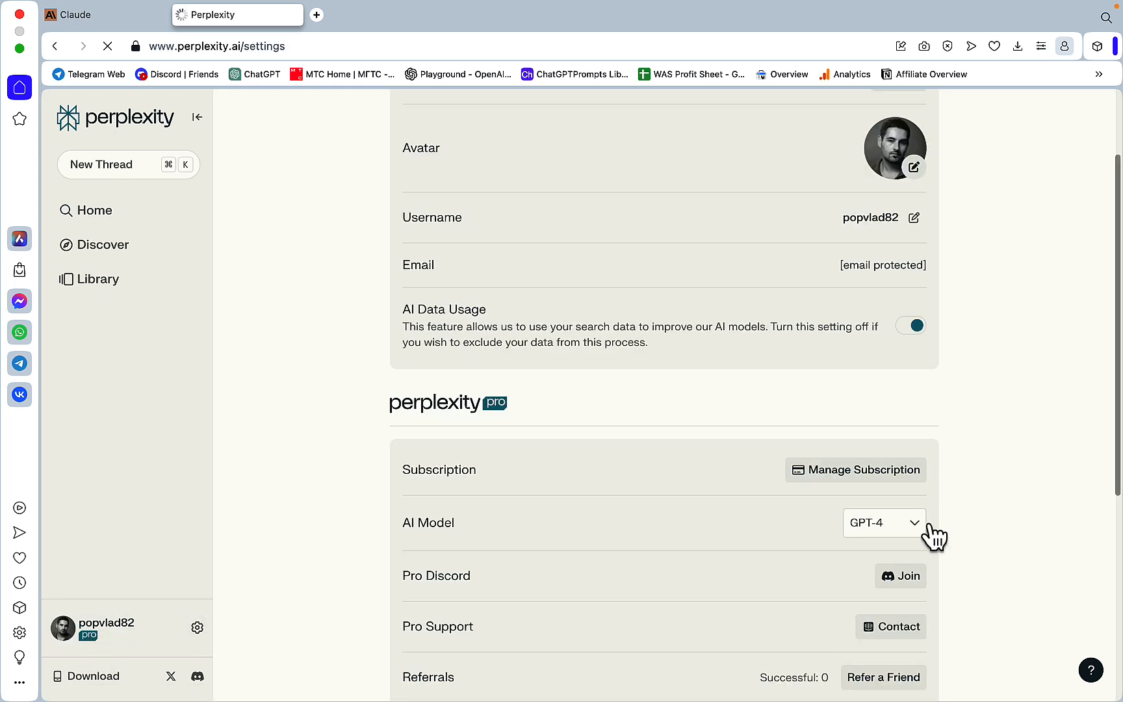
pyautogui.click(882, 523)
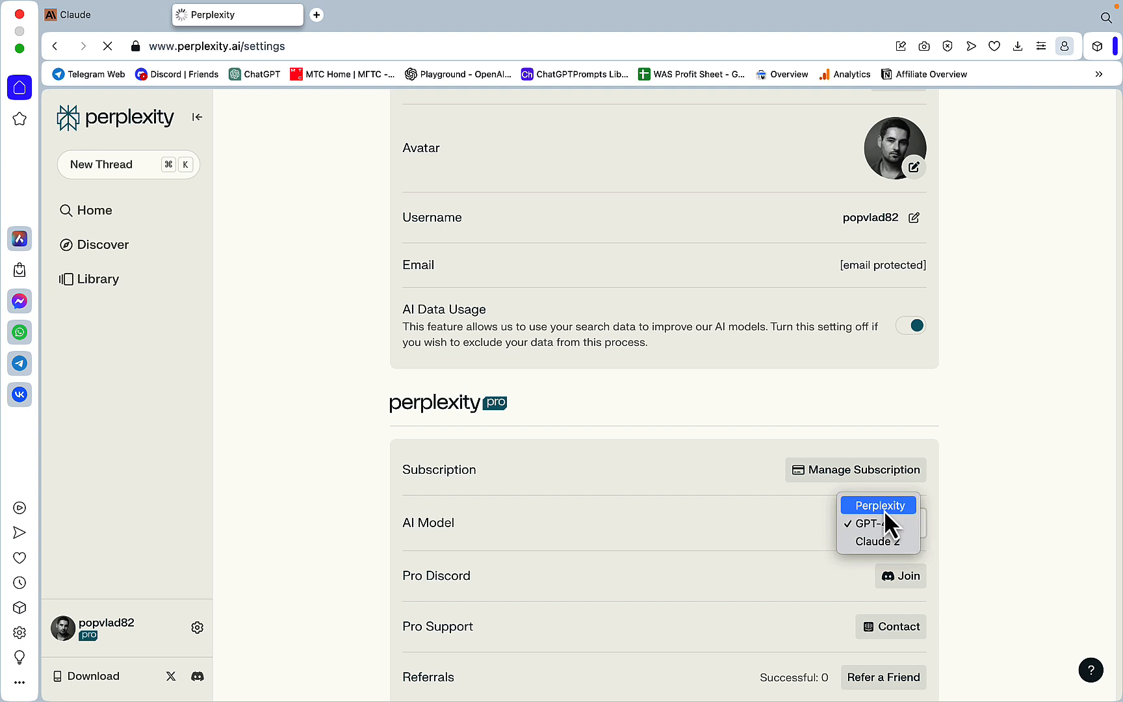
pyautogui.moveTo(876, 541)
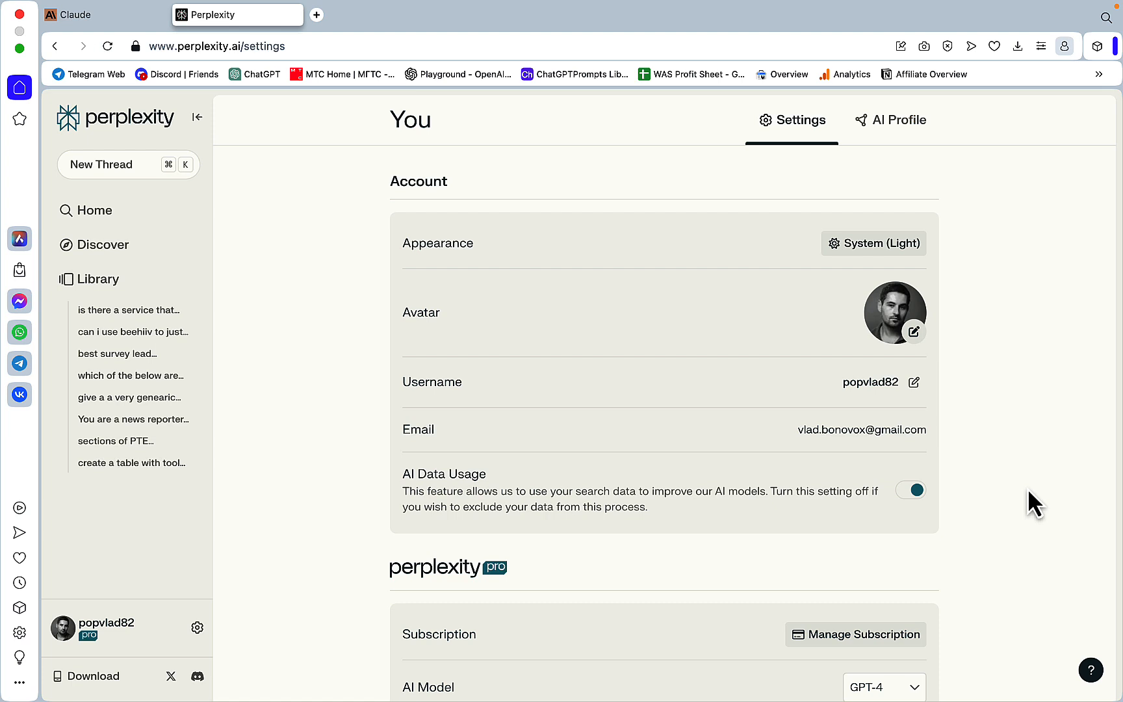
pyautogui.moveTo(193, 383)
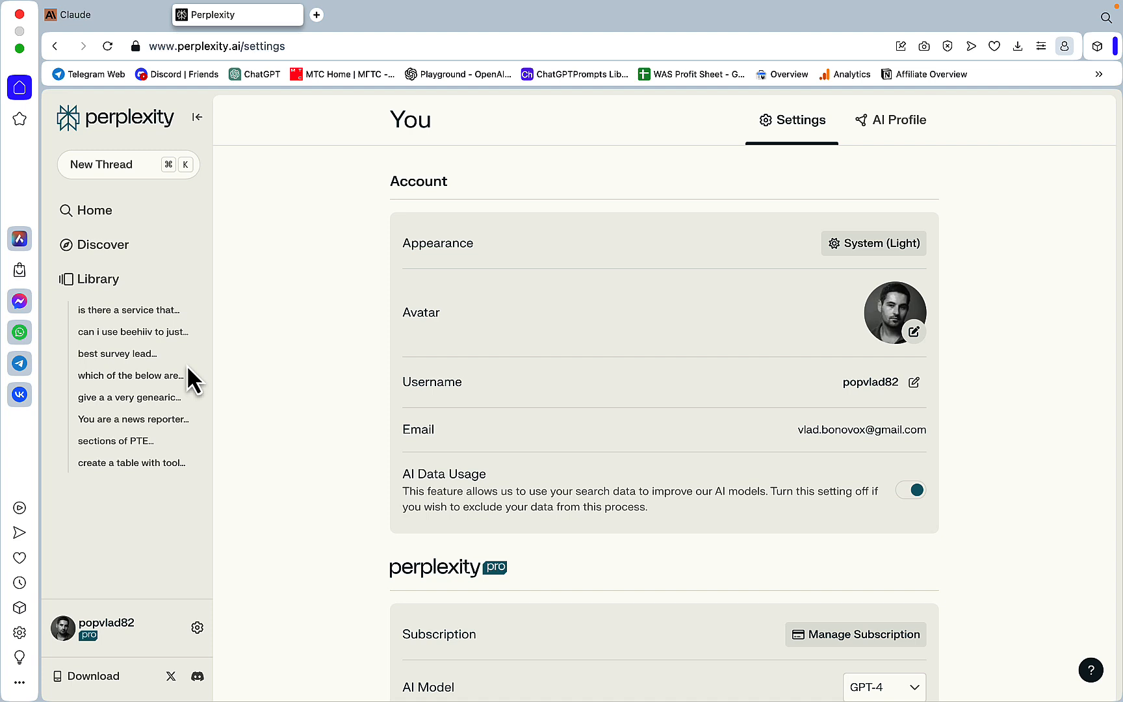
pyautogui.moveTo(139, 598)
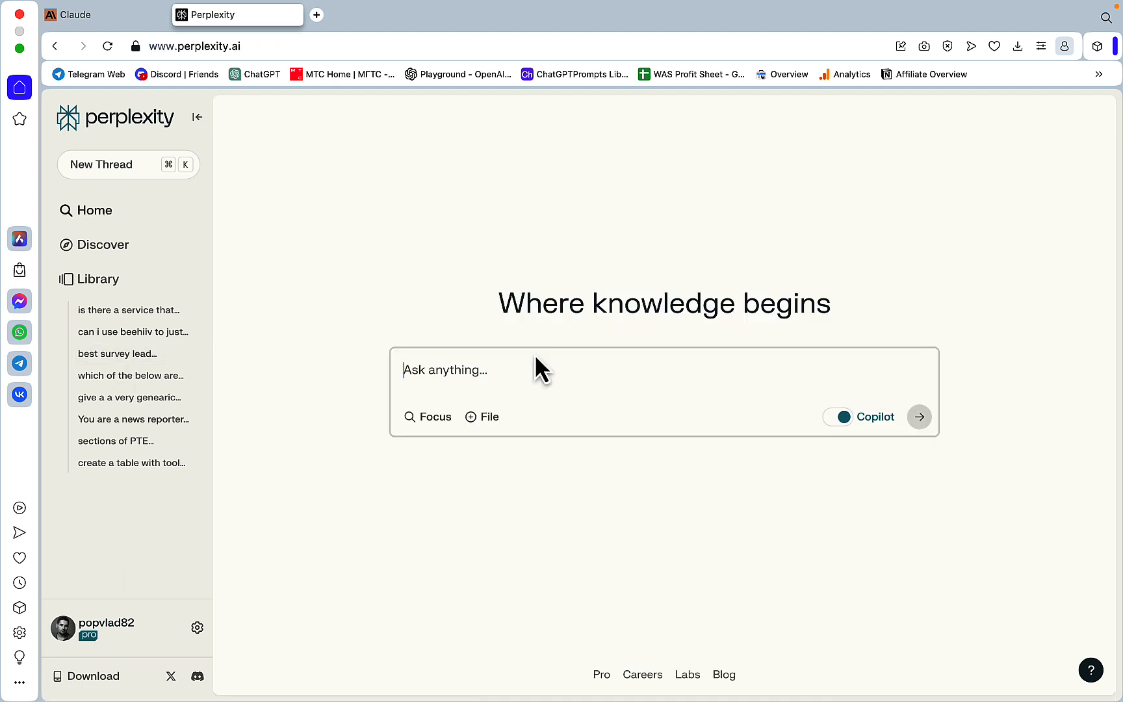
# Enter the query 'recent news about the Cricket world' in Perplexity's Ask anything box.
pyautogui.click(836, 415)
pyautogui.write('recent n')
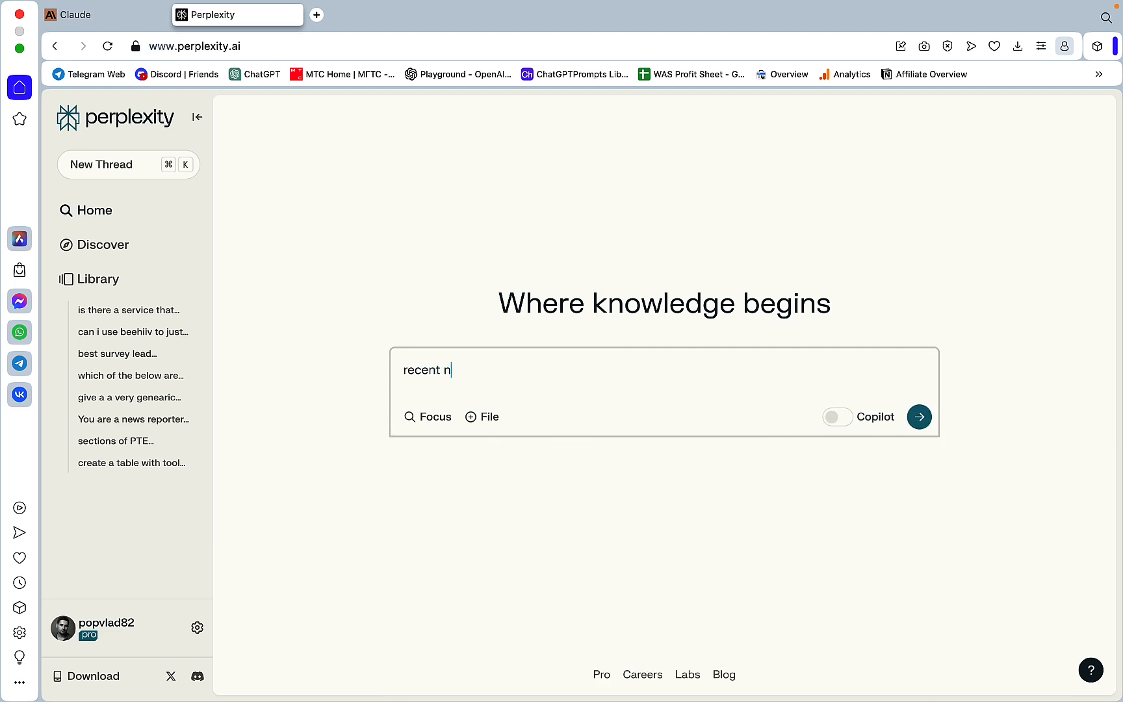
pyautogui.write('ews about')
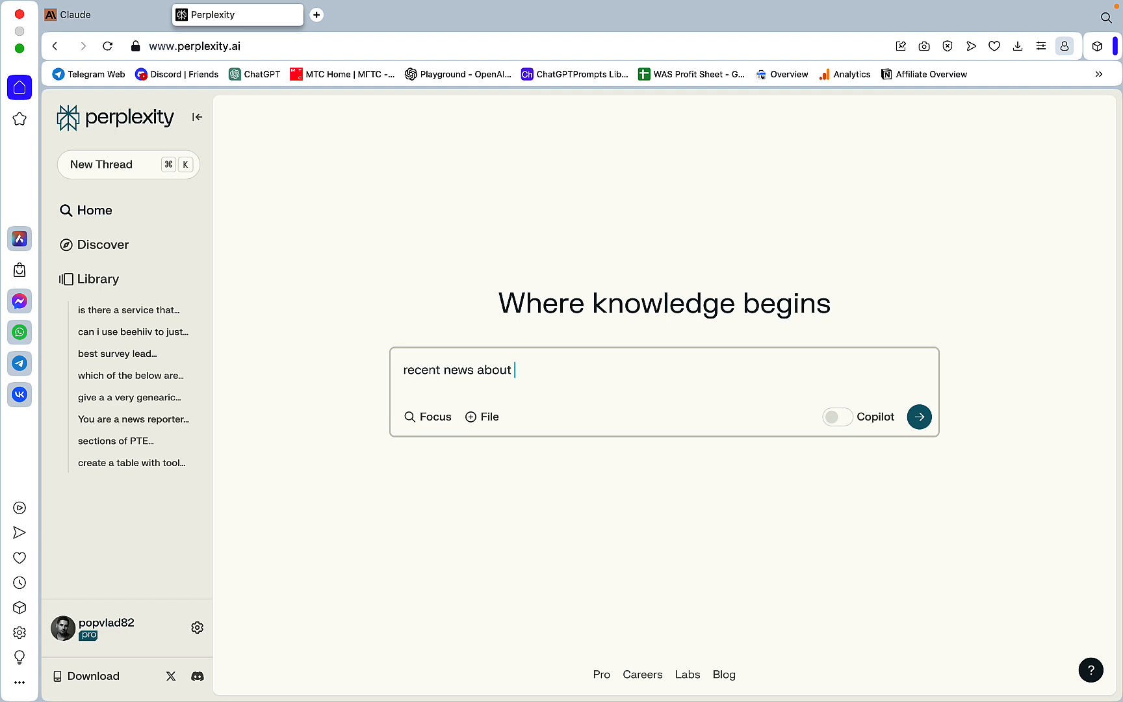
pyautogui.write('the Cricket workd')
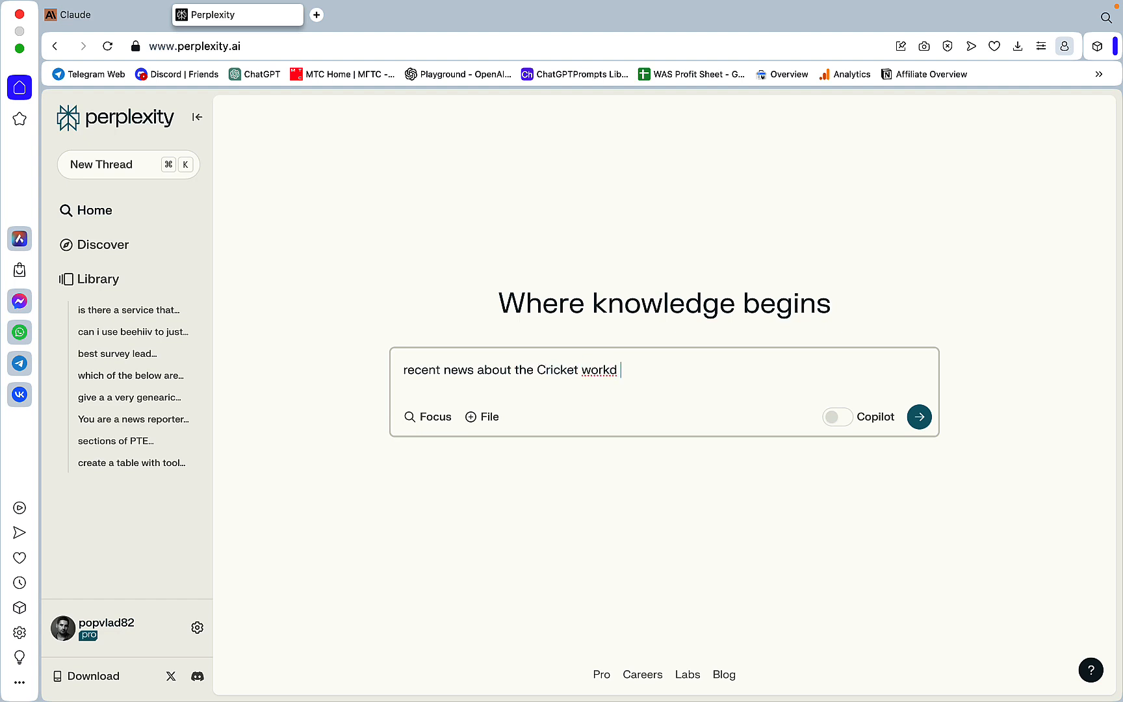
pyautogui.click(919, 416)
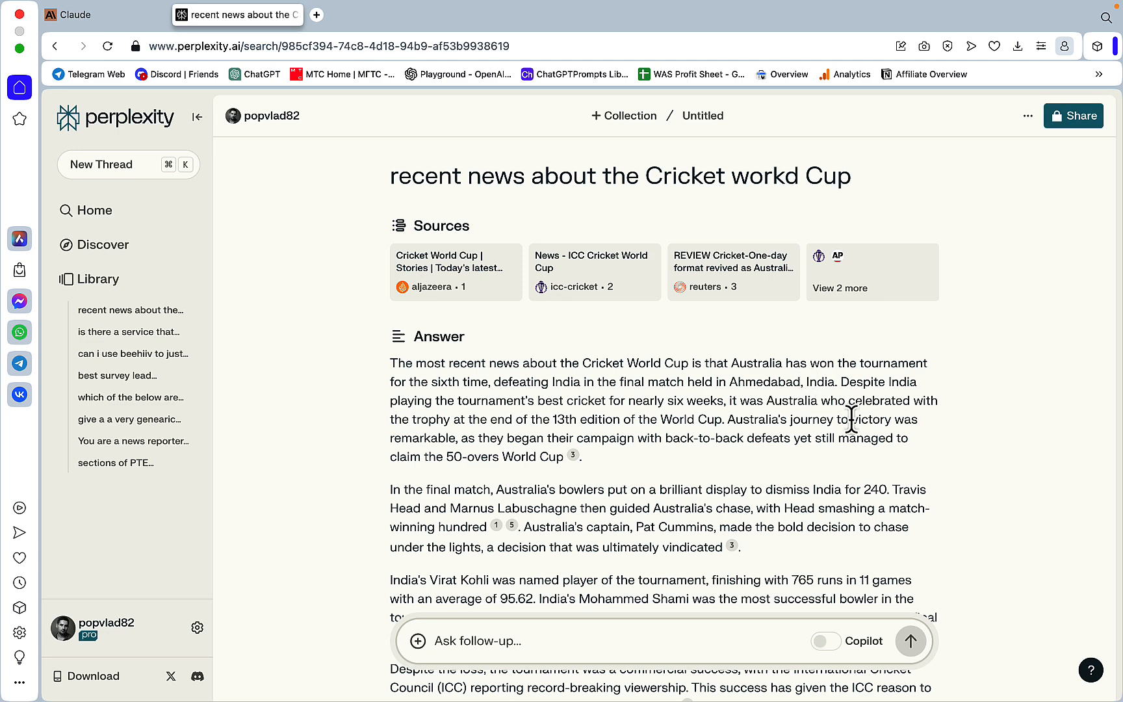
pyautogui.moveTo(819, 420)
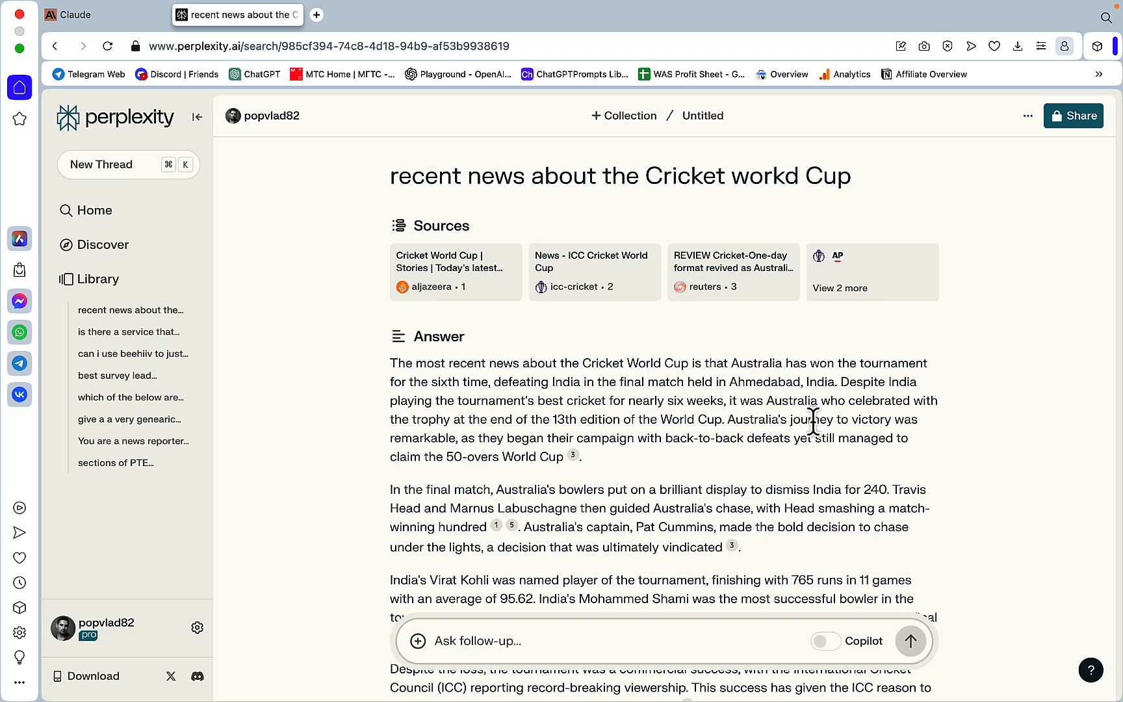
pyautogui.moveTo(665, 310)
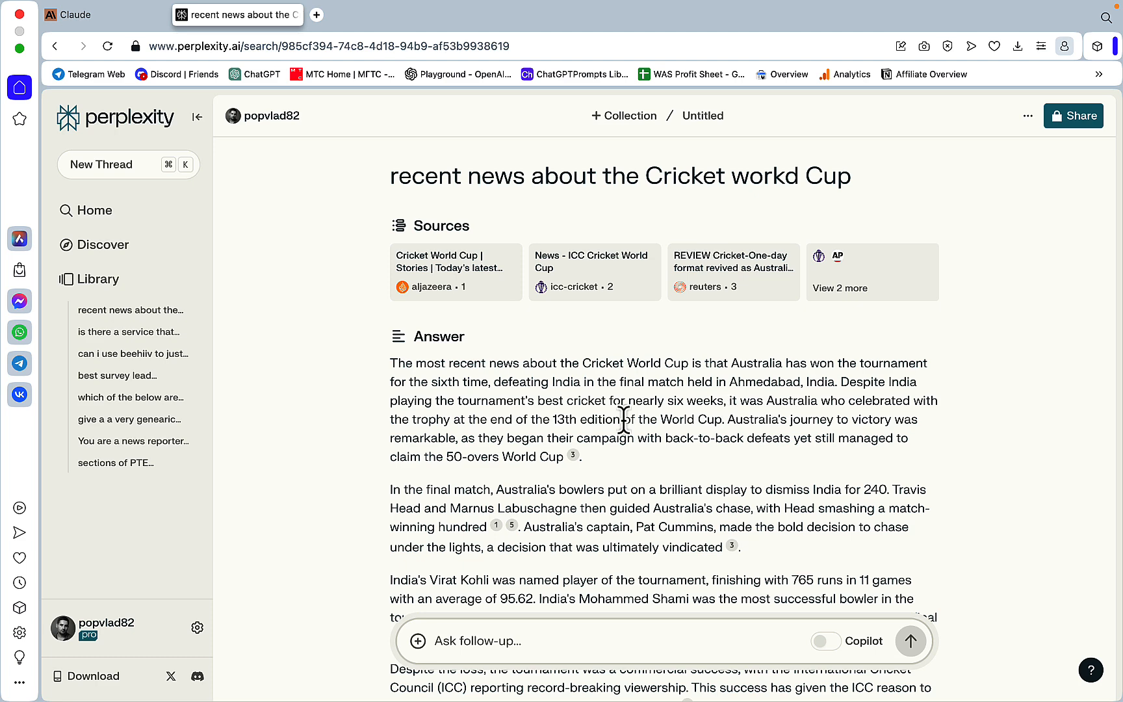
pyautogui.moveTo(572, 275)
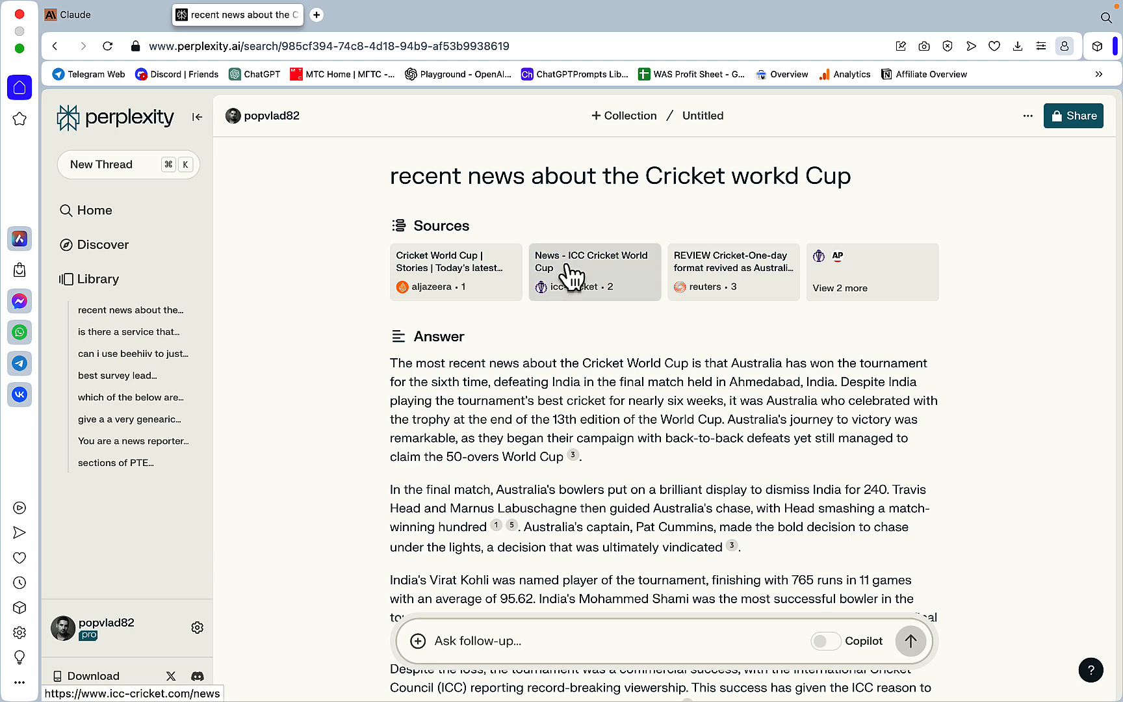
pyautogui.moveTo(601, 350)
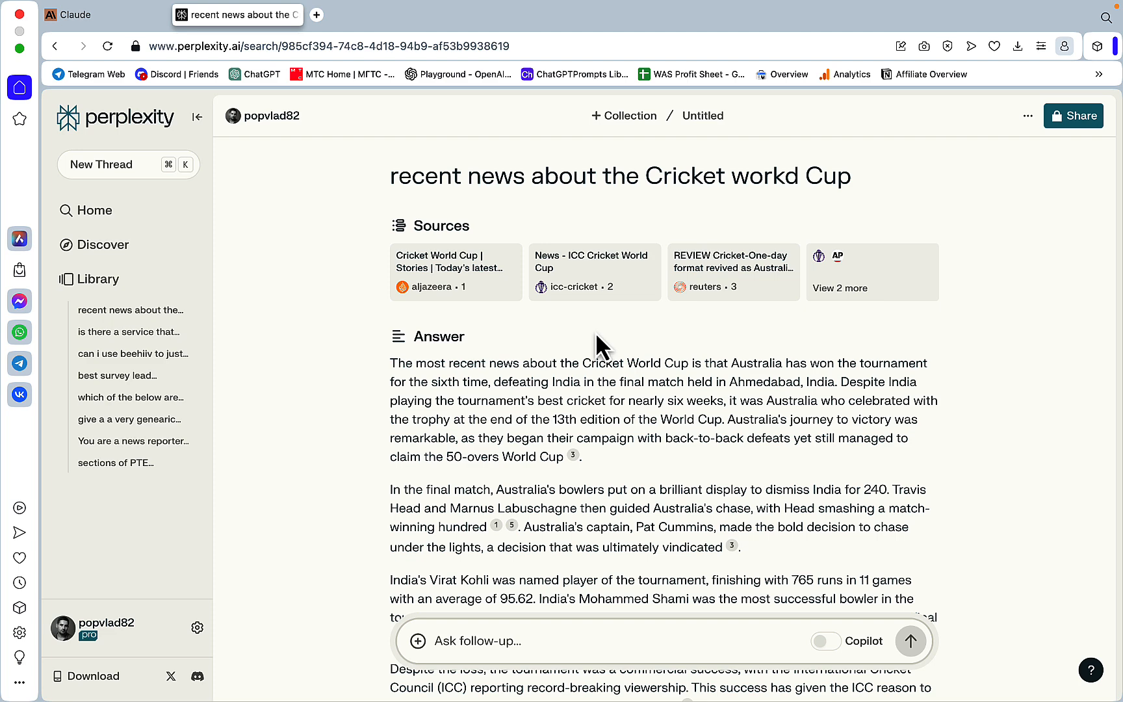
pyautogui.moveTo(565, 558)
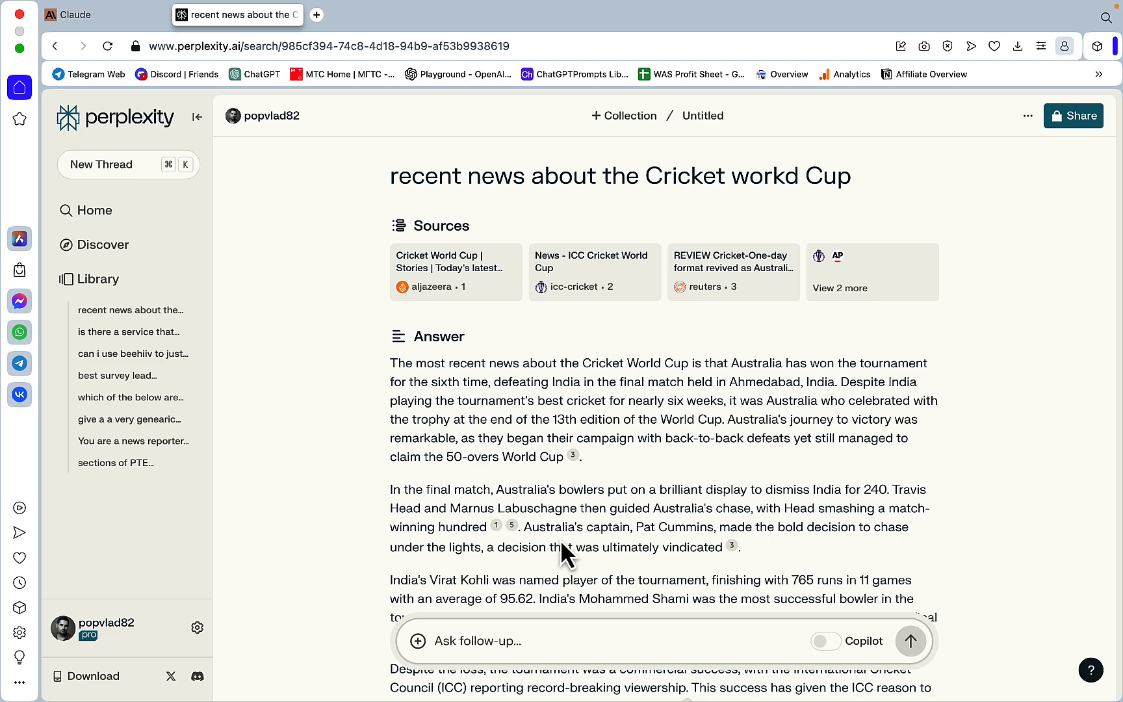
pyautogui.moveTo(698, 492)
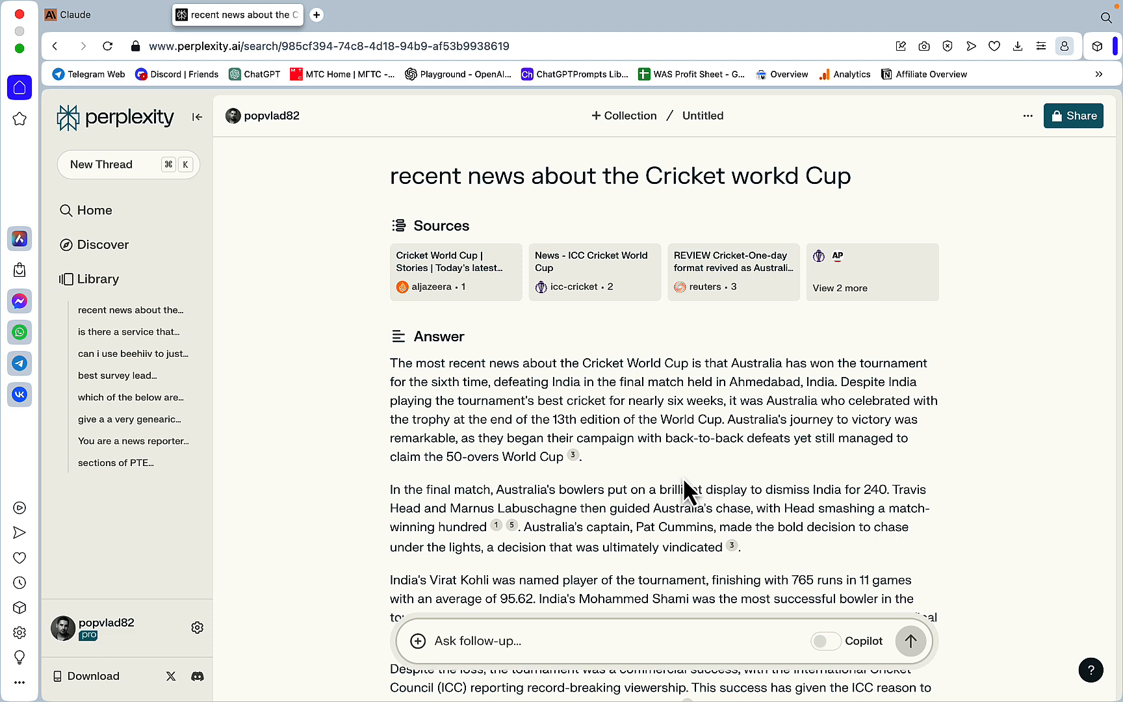
# Focus the follow-up box beneath Perplexity's sourced Cricket World Cup answer.
pyautogui.click(473, 640)
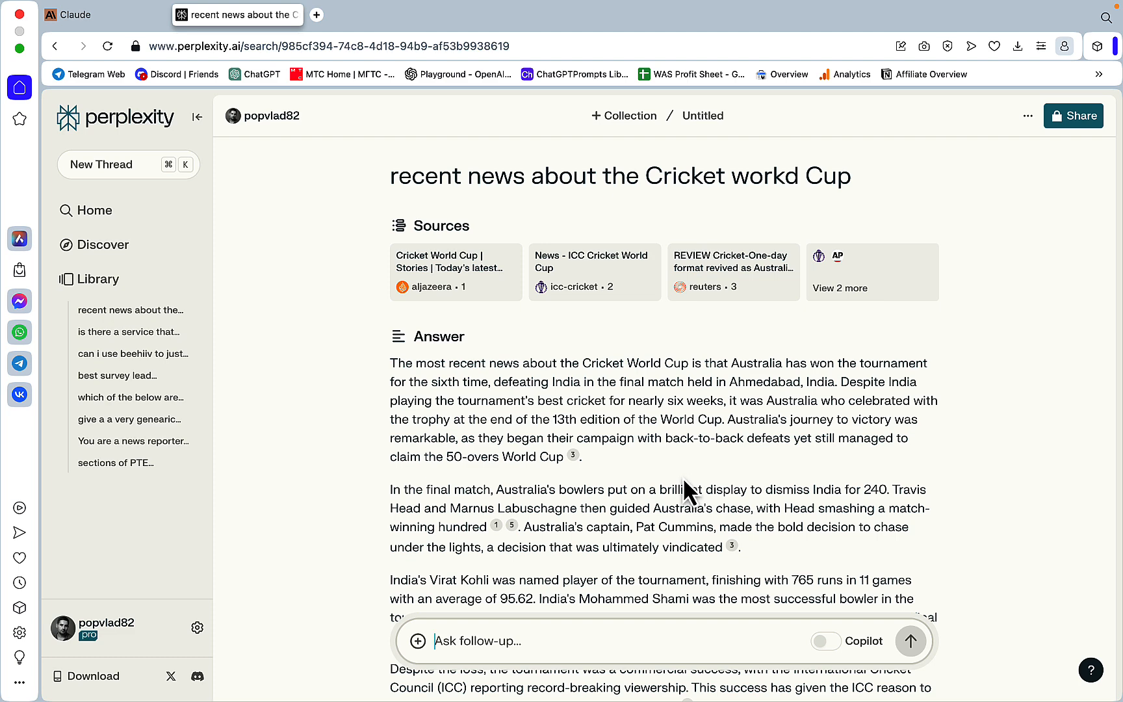
pyautogui.moveTo(734, 473)
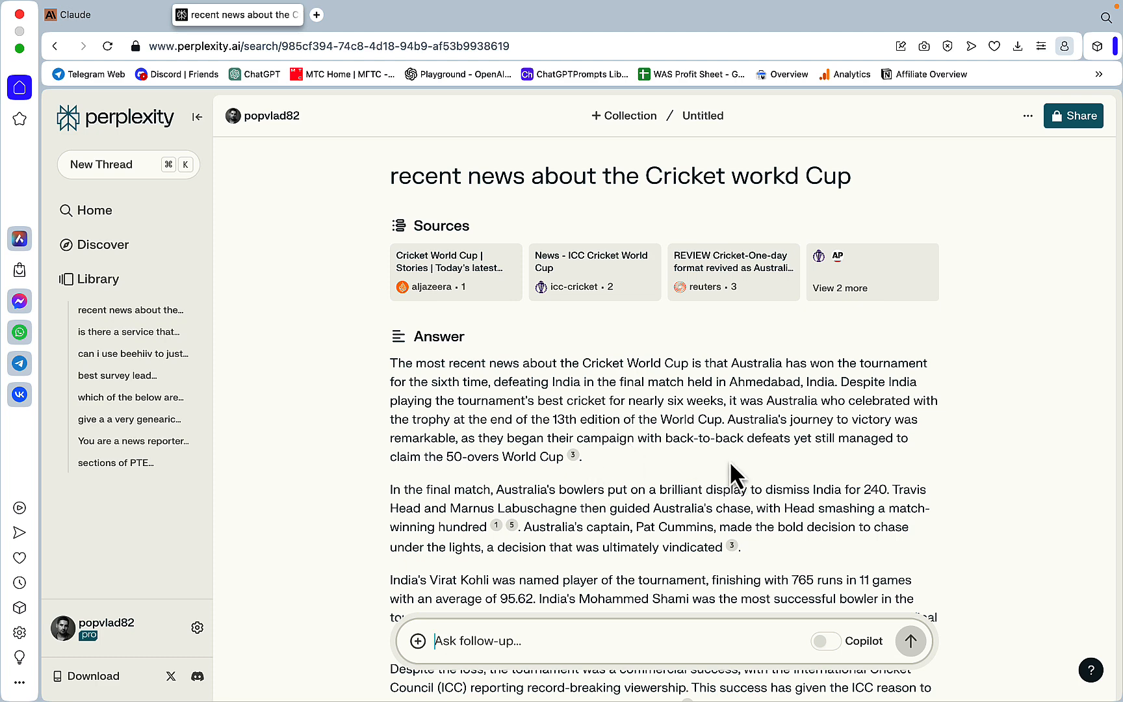
pyautogui.moveTo(744, 512)
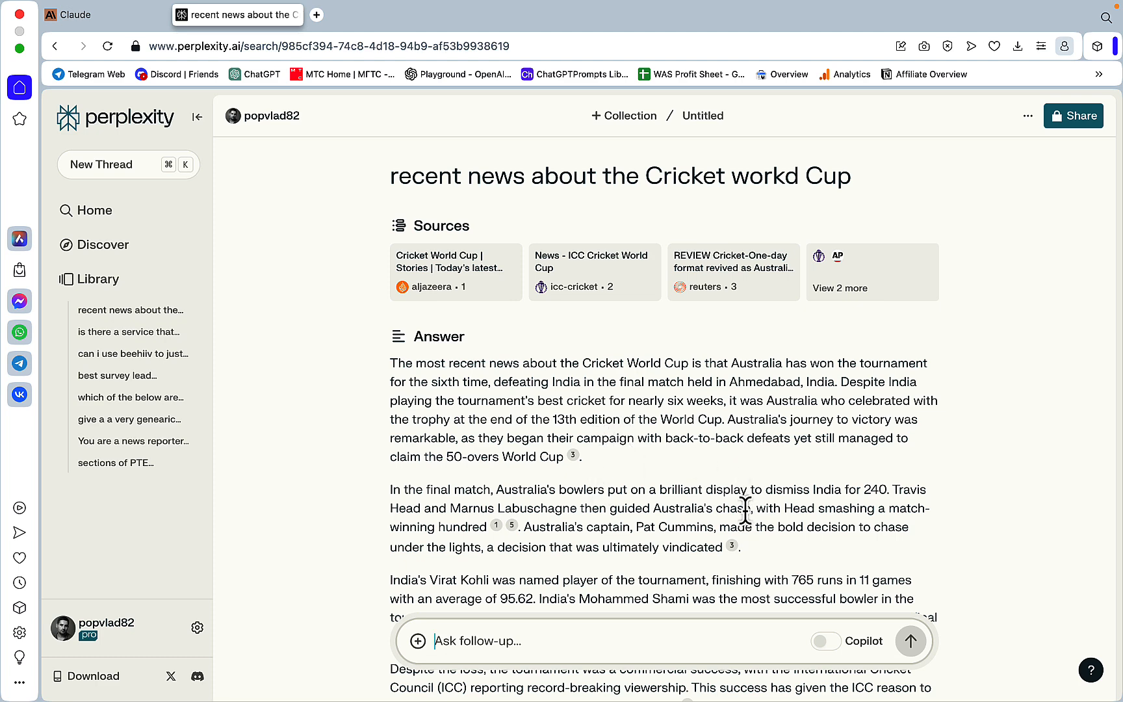
pyautogui.moveTo(697, 466)
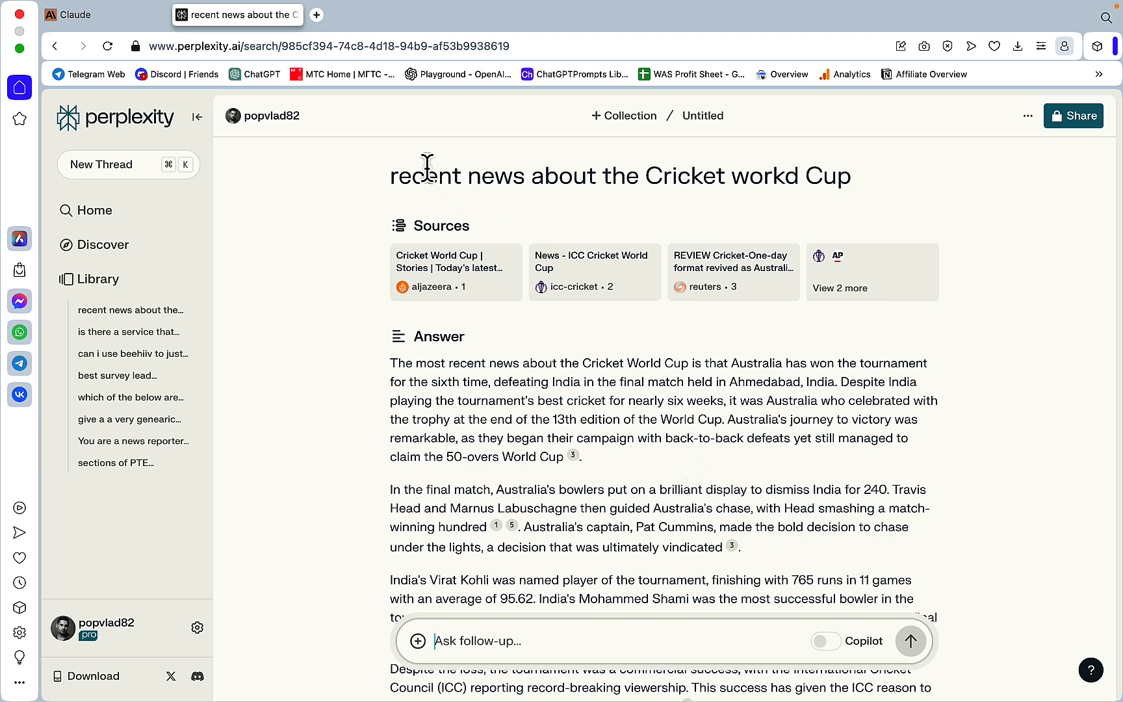
pyautogui.moveTo(592, 441)
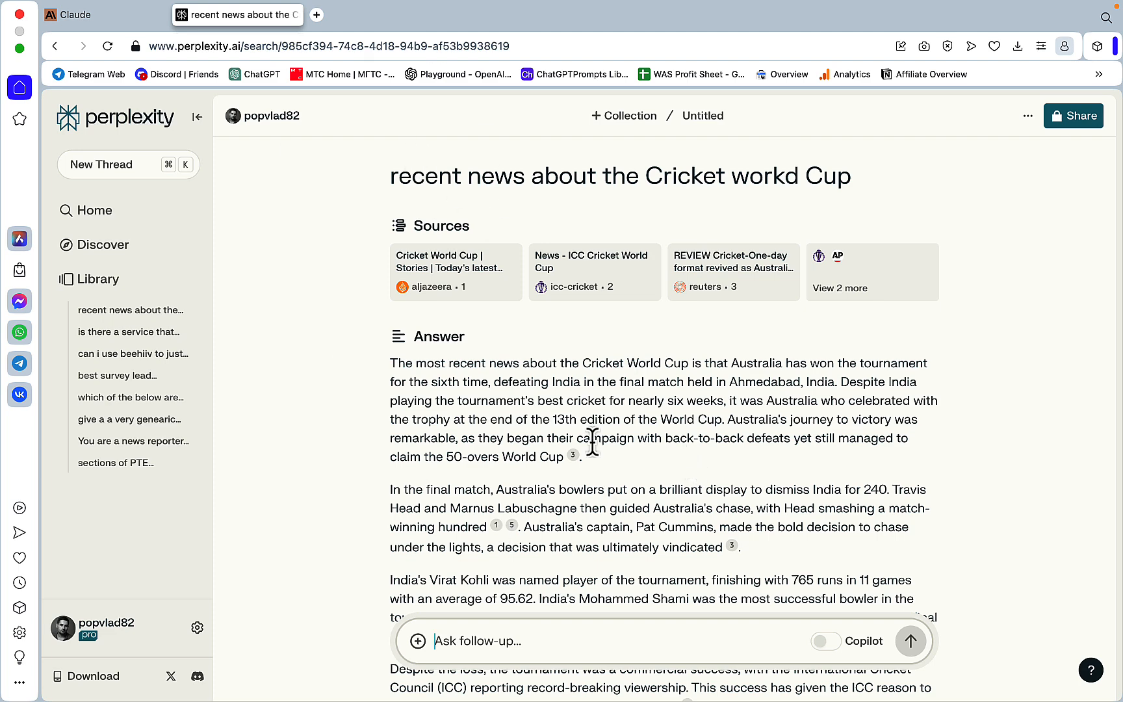
pyautogui.moveTo(424, 480)
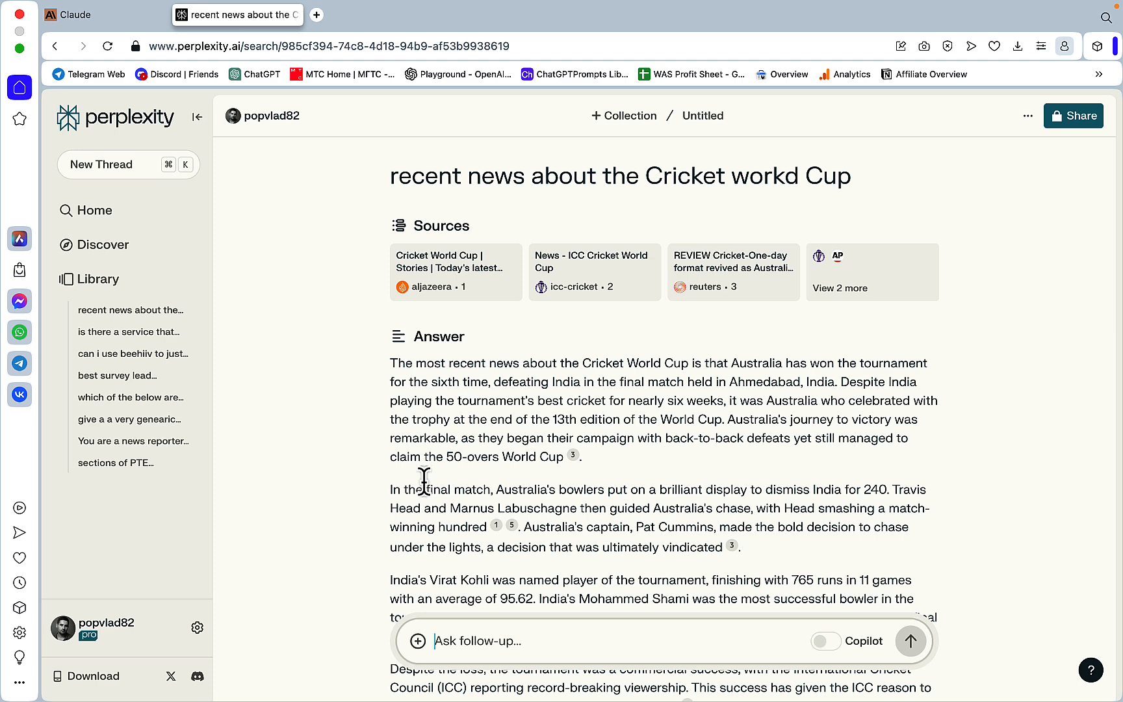
pyautogui.moveTo(559, 488)
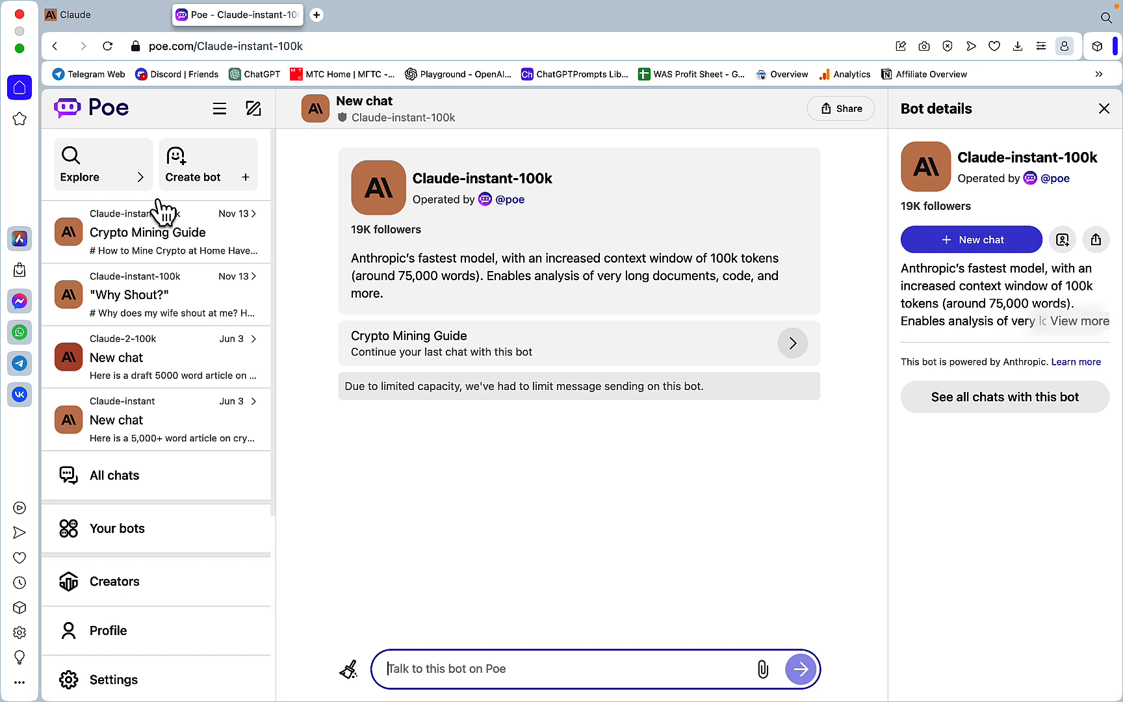
pyautogui.moveTo(523, 190)
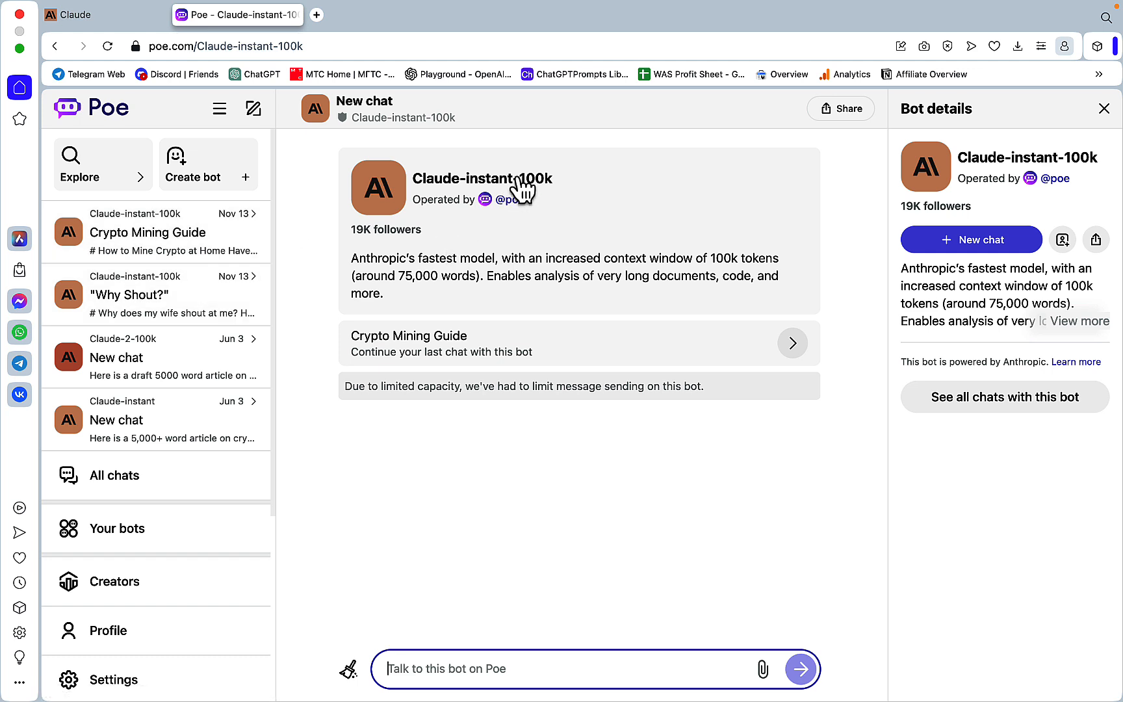
pyautogui.moveTo(470, 208)
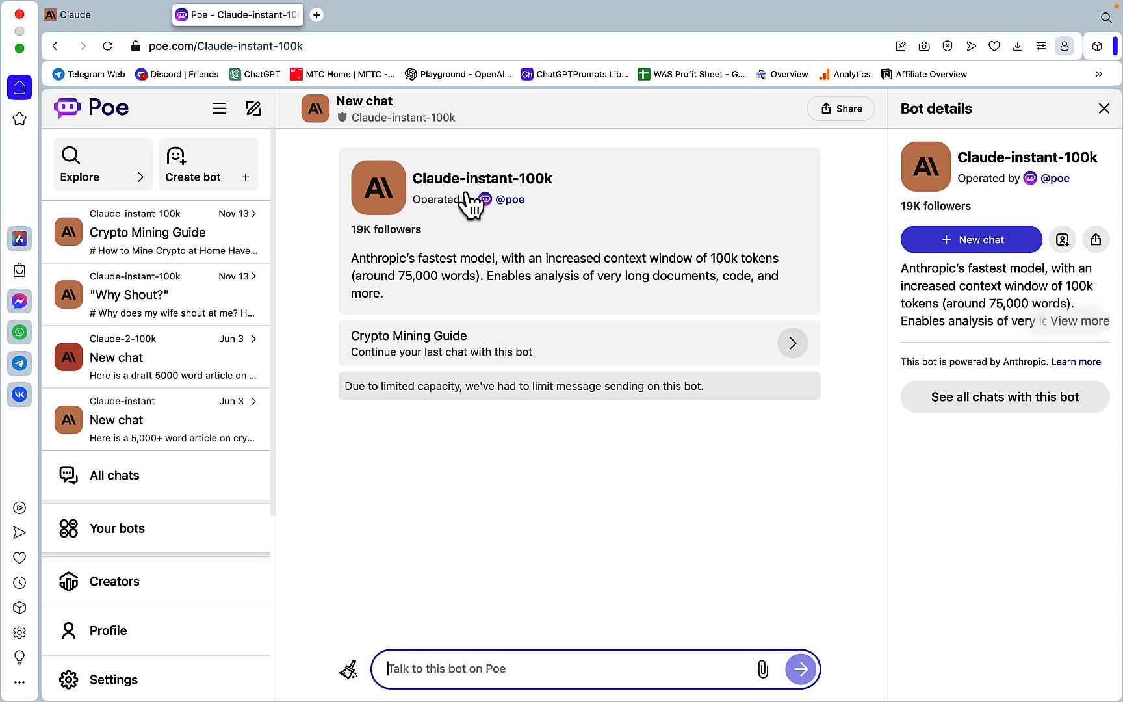
pyautogui.moveTo(578, 262)
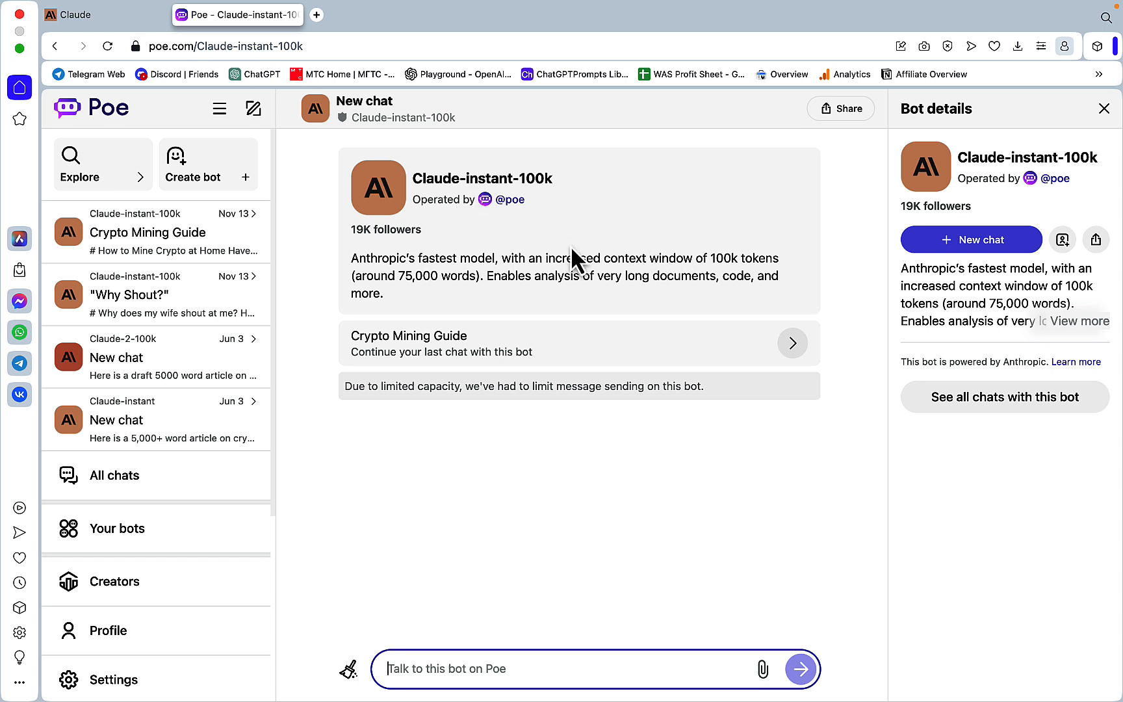
pyautogui.moveTo(114, 475)
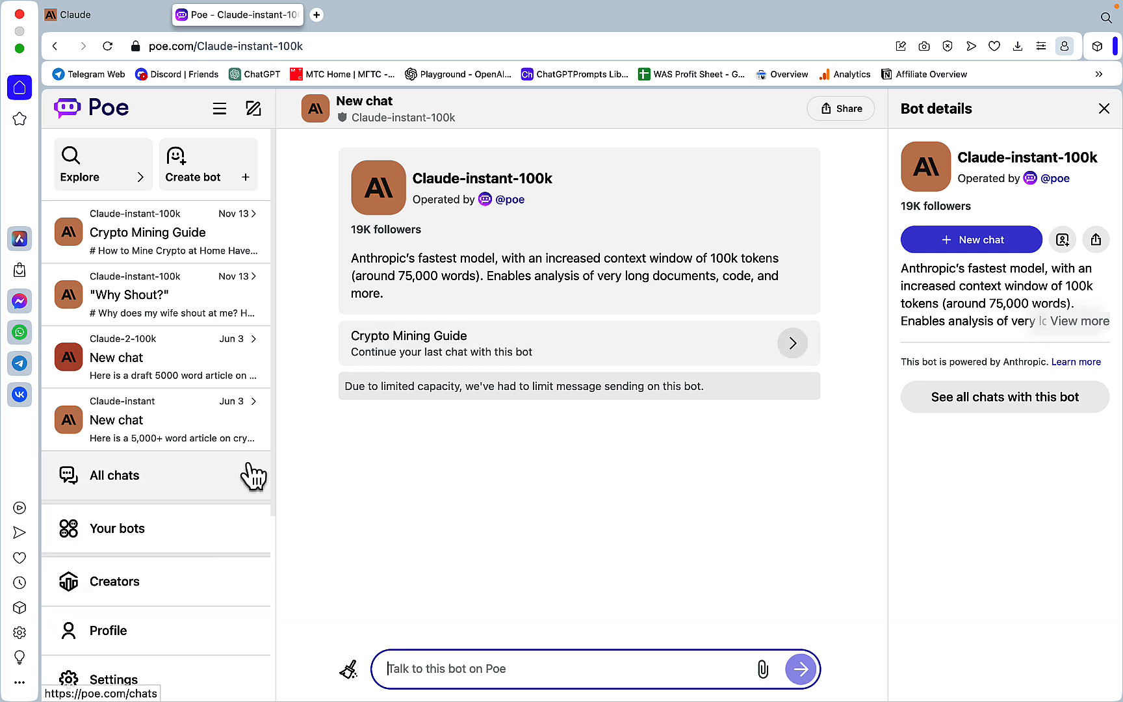
pyautogui.moveTo(426, 300)
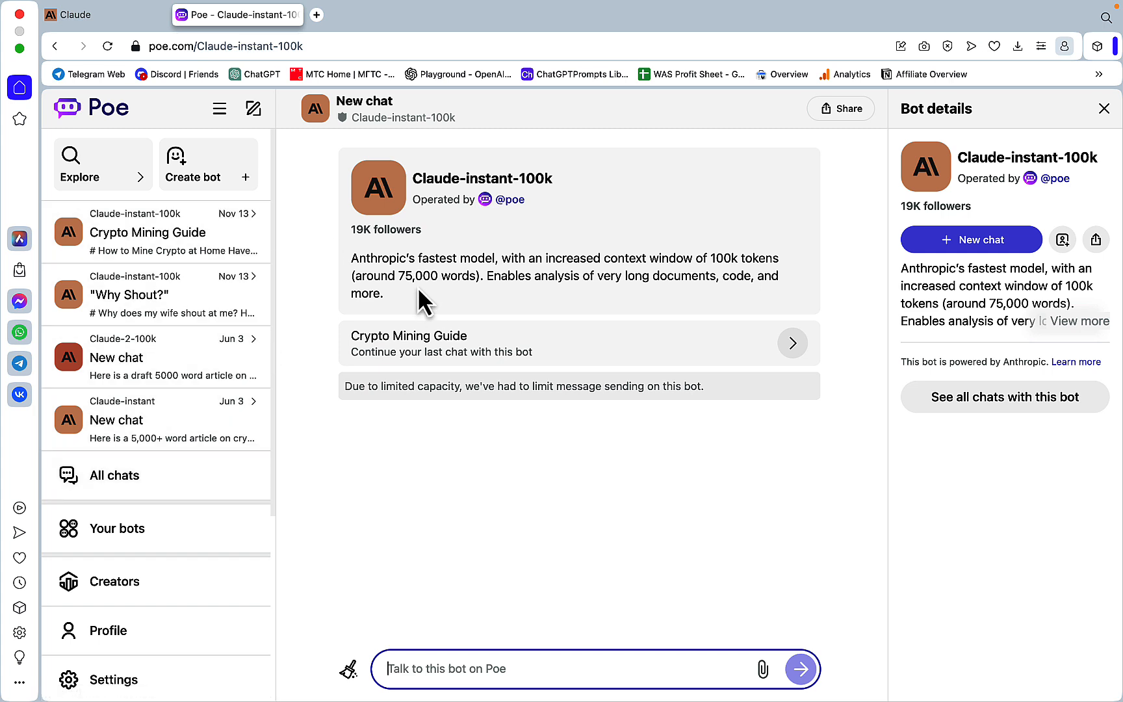
pyautogui.moveTo(662, 462)
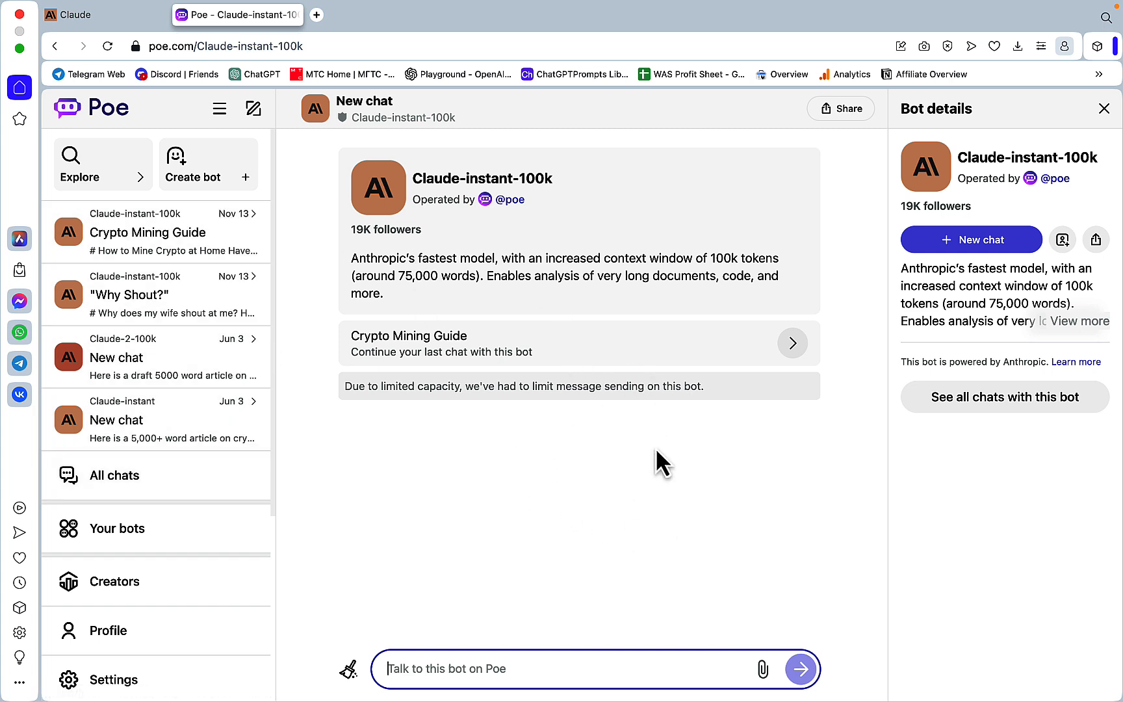
pyautogui.moveTo(652, 469)
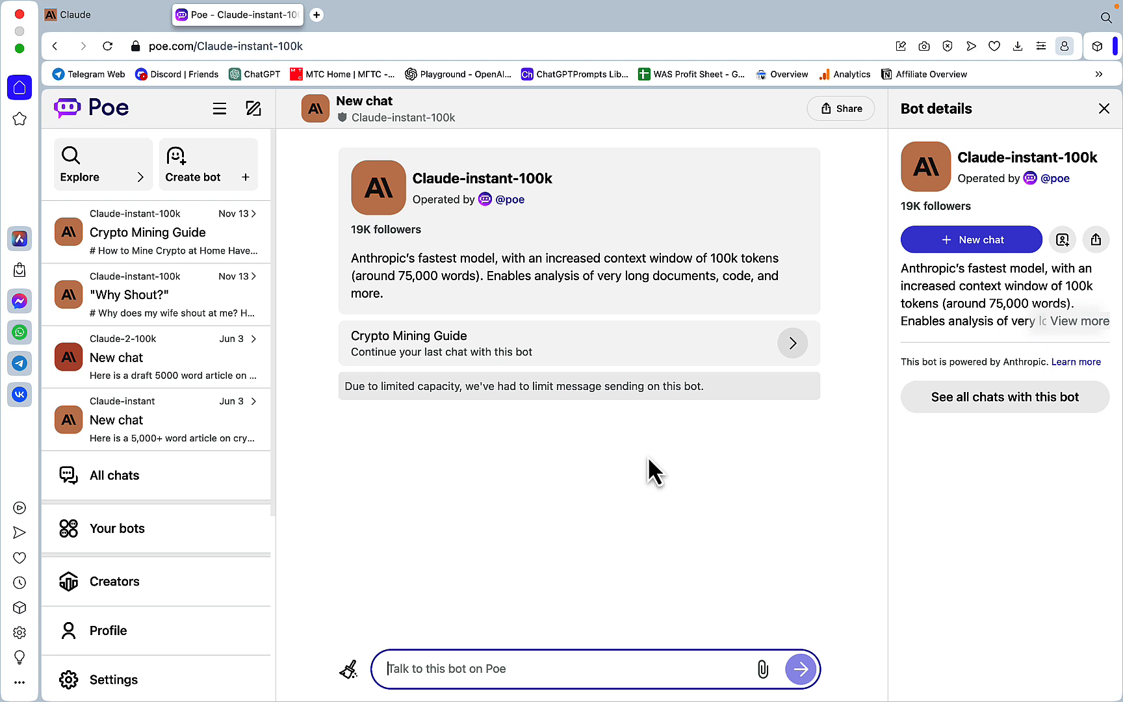
pyautogui.moveTo(452, 466)
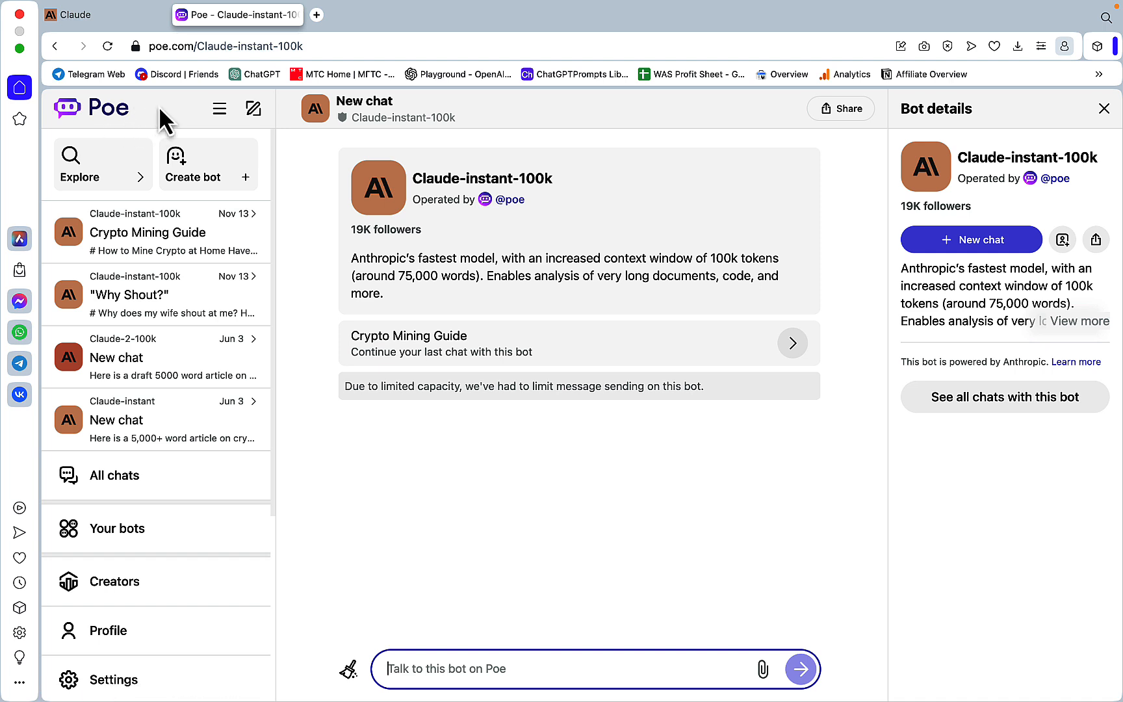
pyautogui.moveTo(93, 125)
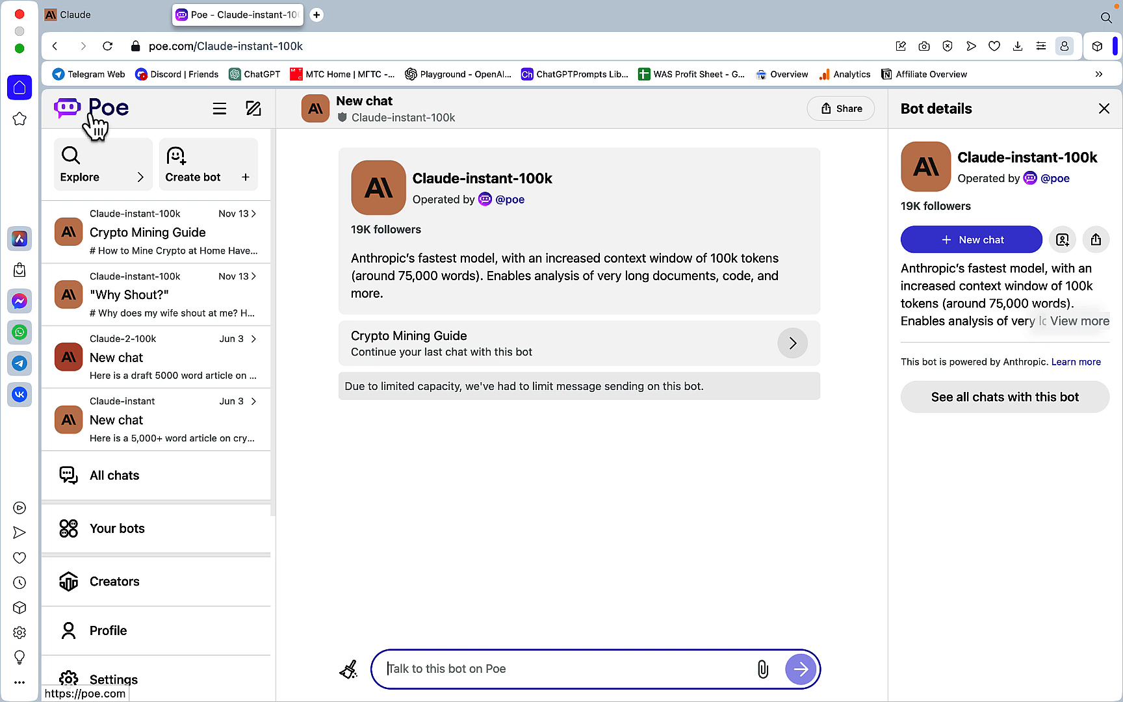
pyautogui.moveTo(350, 300)
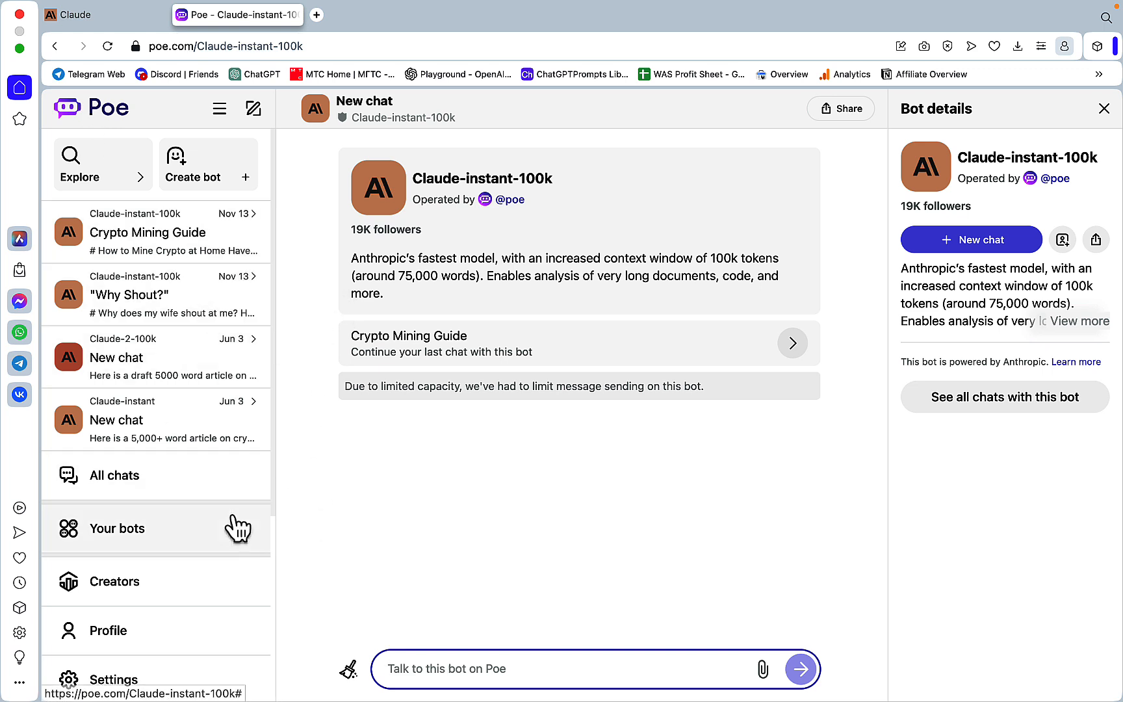
pyautogui.moveTo(329, 527)
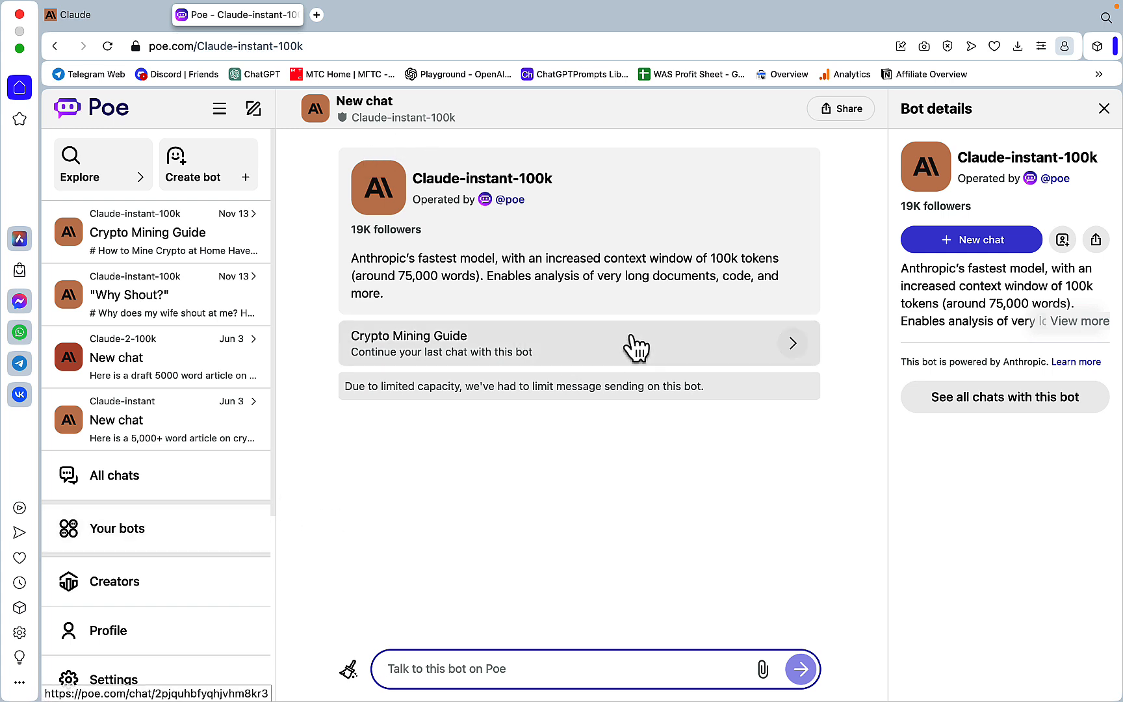
pyautogui.moveTo(332, 118)
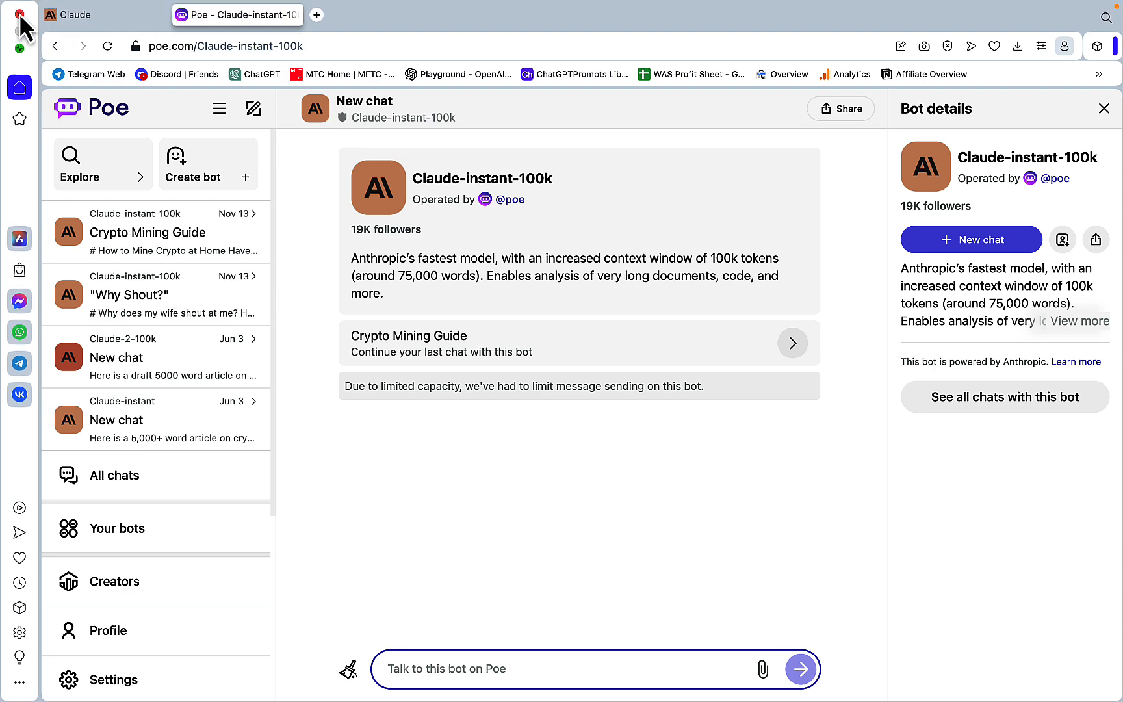
pyautogui.click(722, 39)
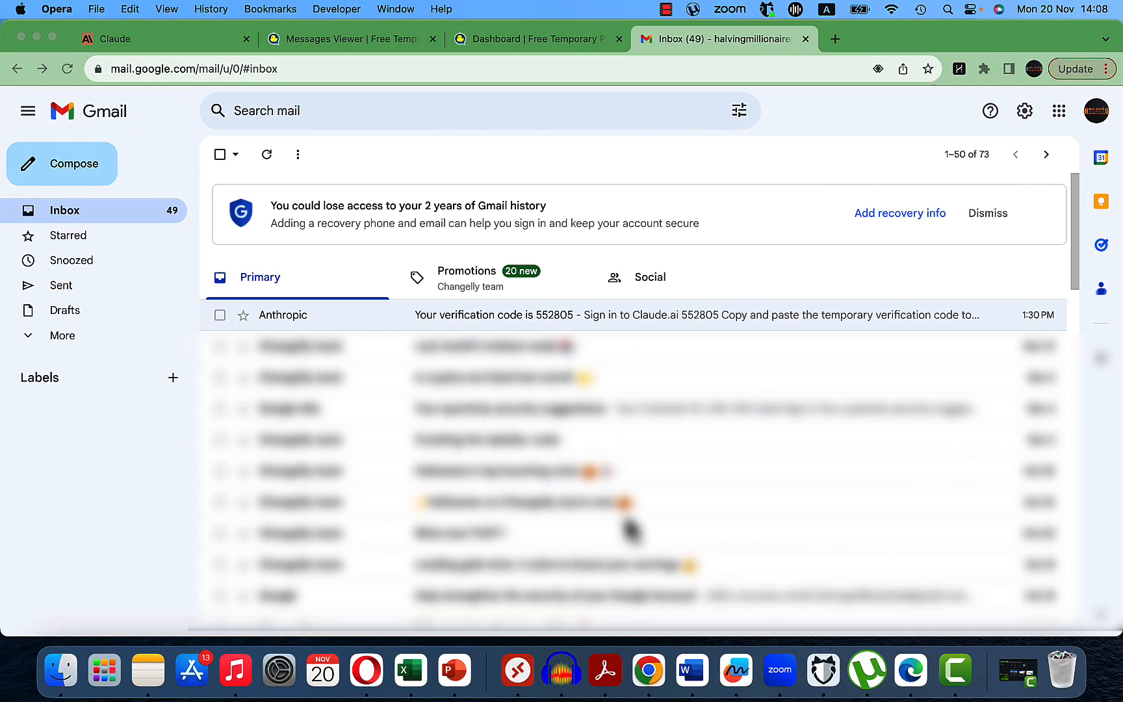
pyautogui.moveTo(283, 322)
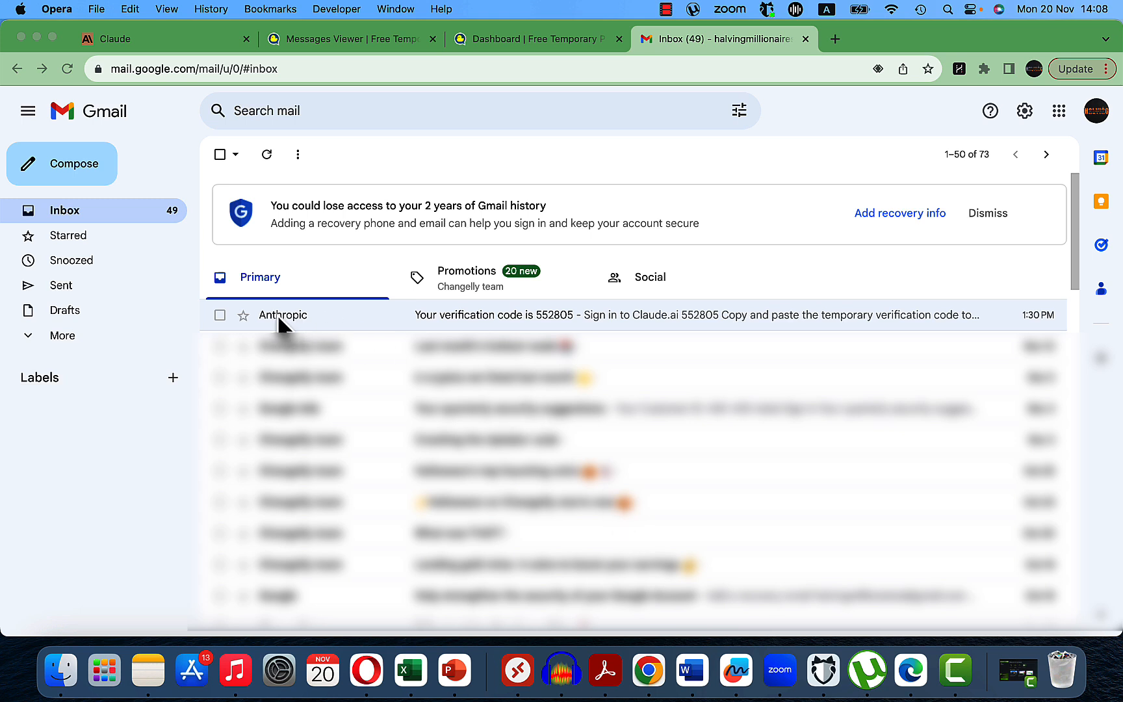
pyautogui.moveTo(1024, 329)
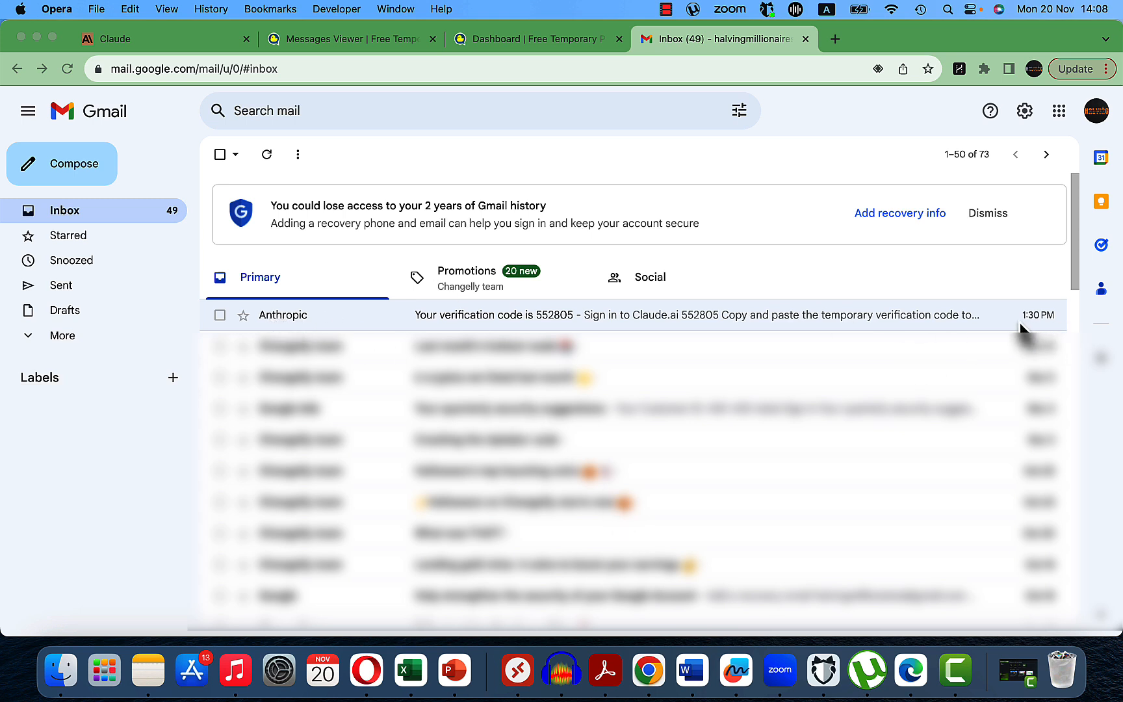
pyautogui.moveTo(683, 320)
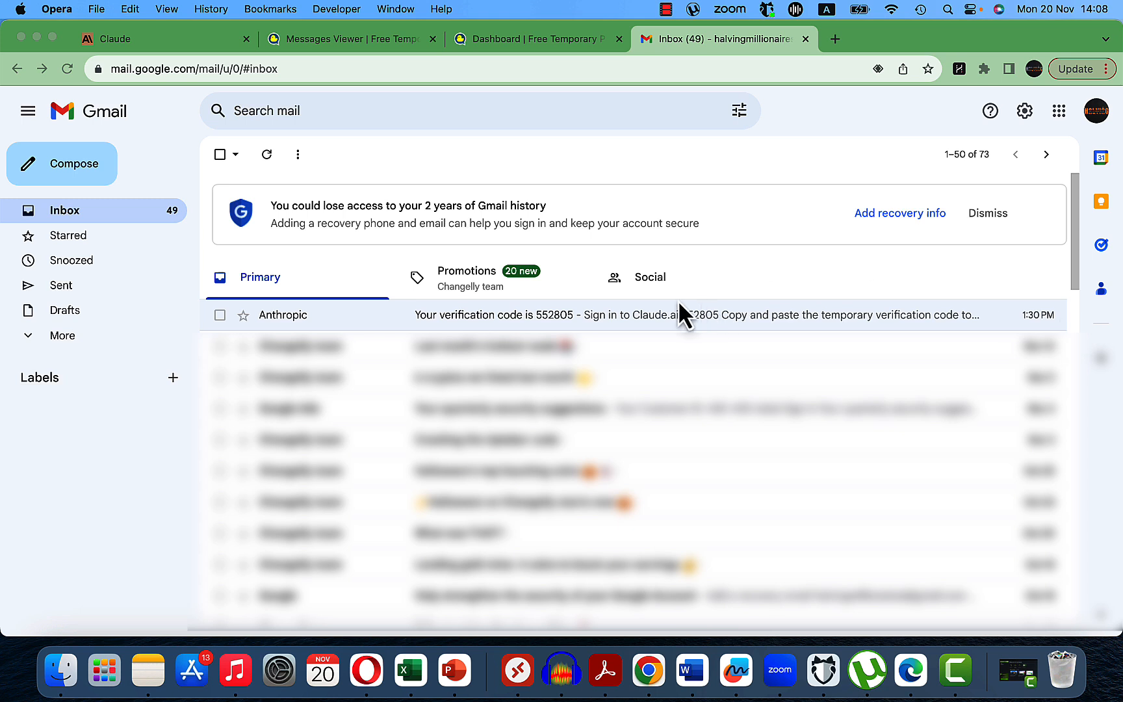
pyautogui.moveTo(573, 323)
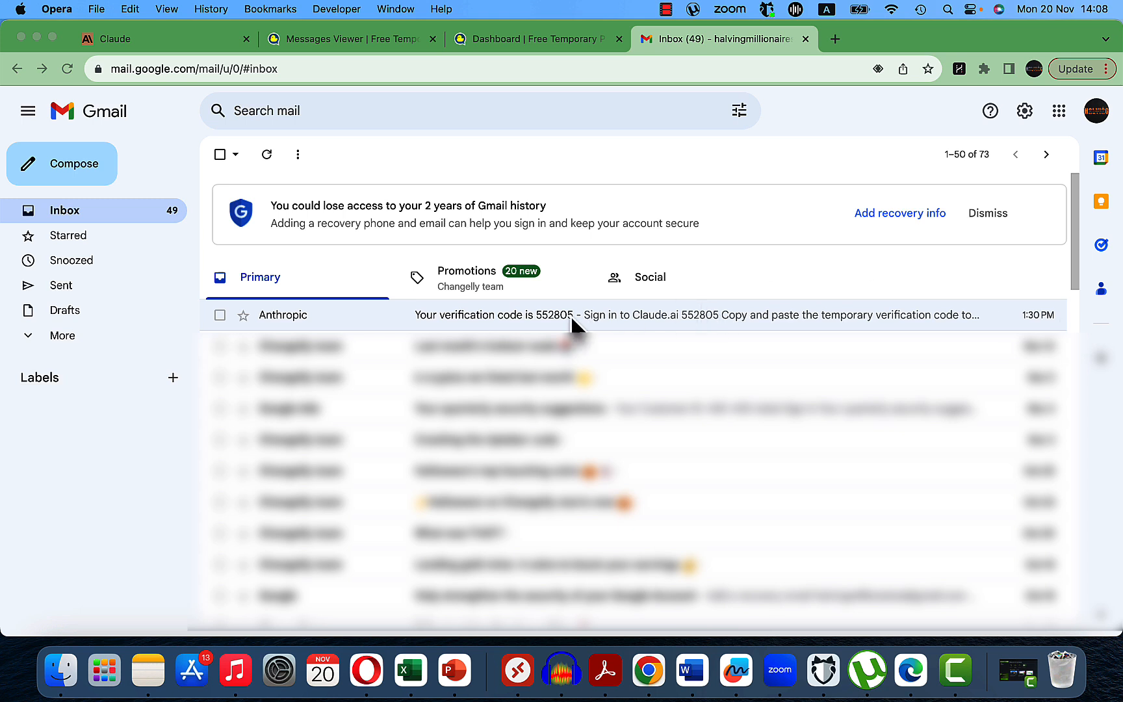
pyautogui.moveTo(824, 673)
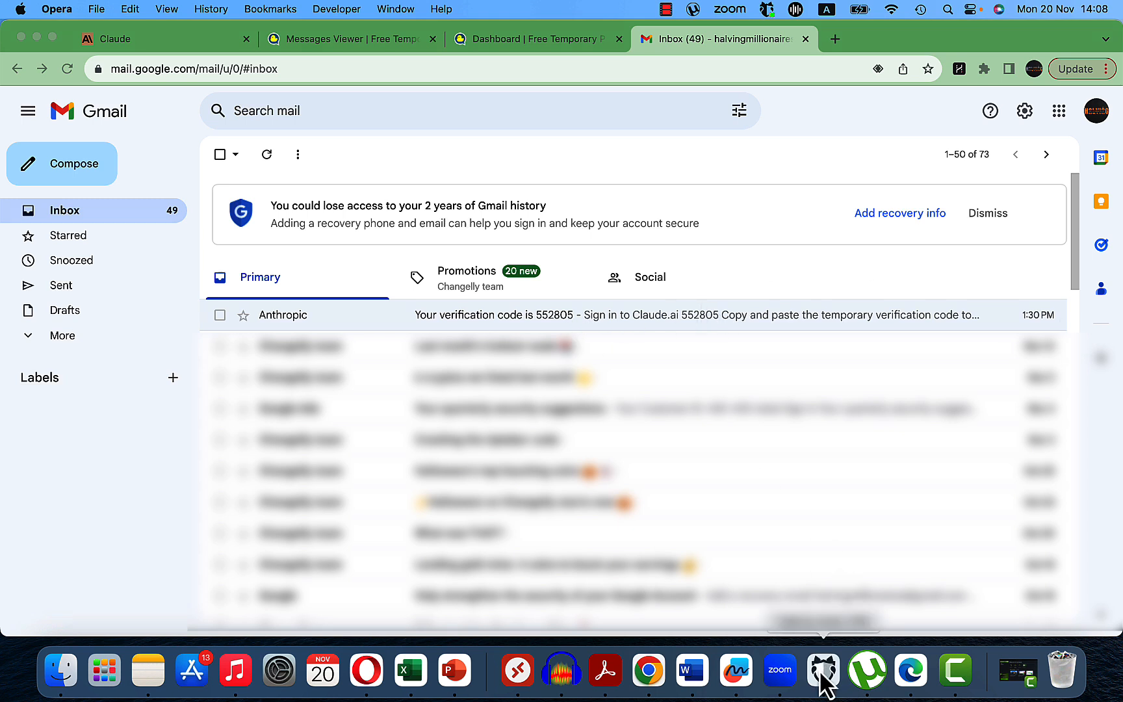
# Launch the hidemy.name VPN app from the Dock over the Gmail inbox.
pyautogui.click(823, 671)
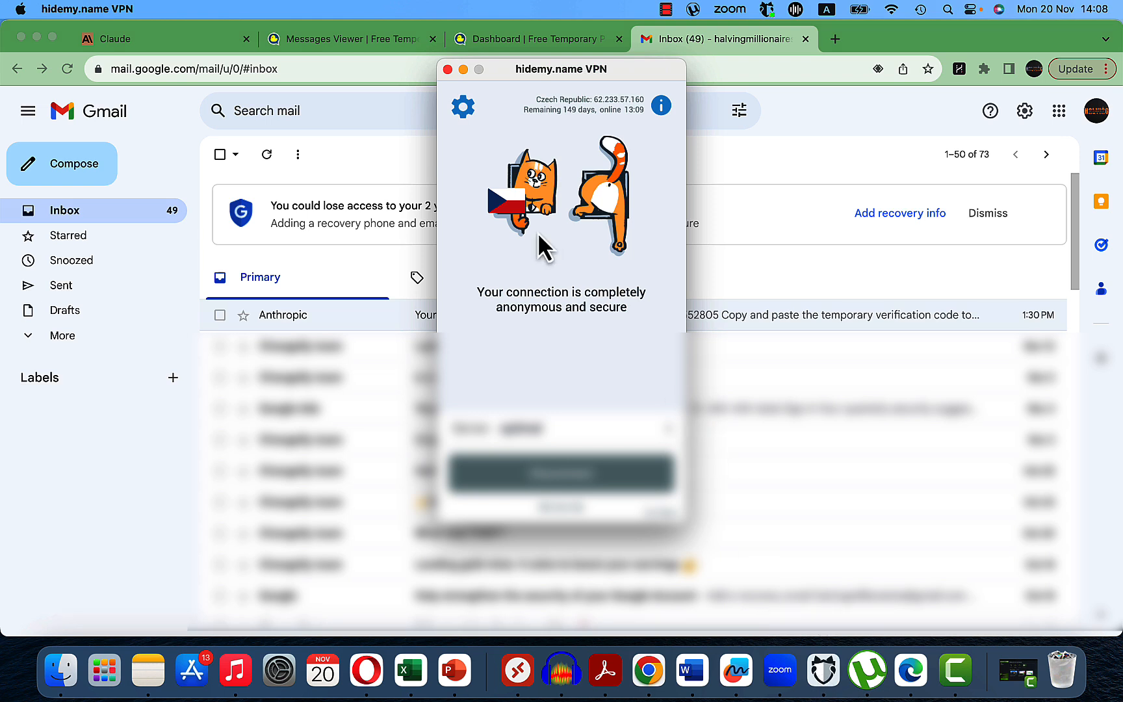
pyautogui.moveTo(635, 94)
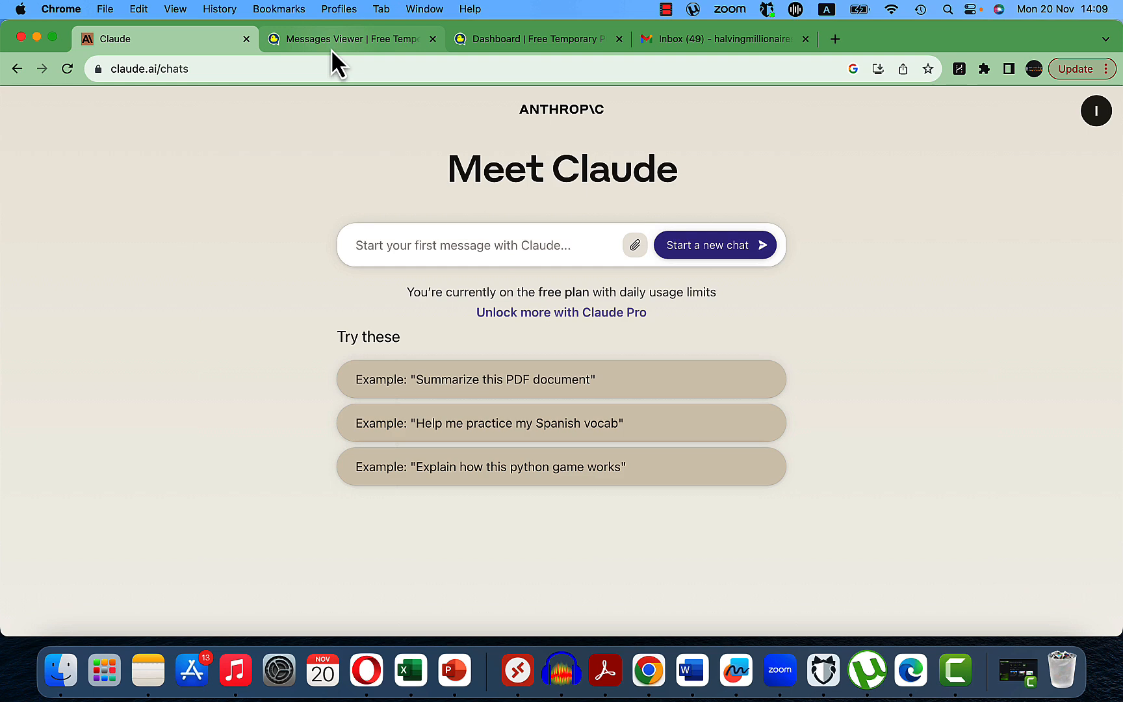
pyautogui.click(343, 39)
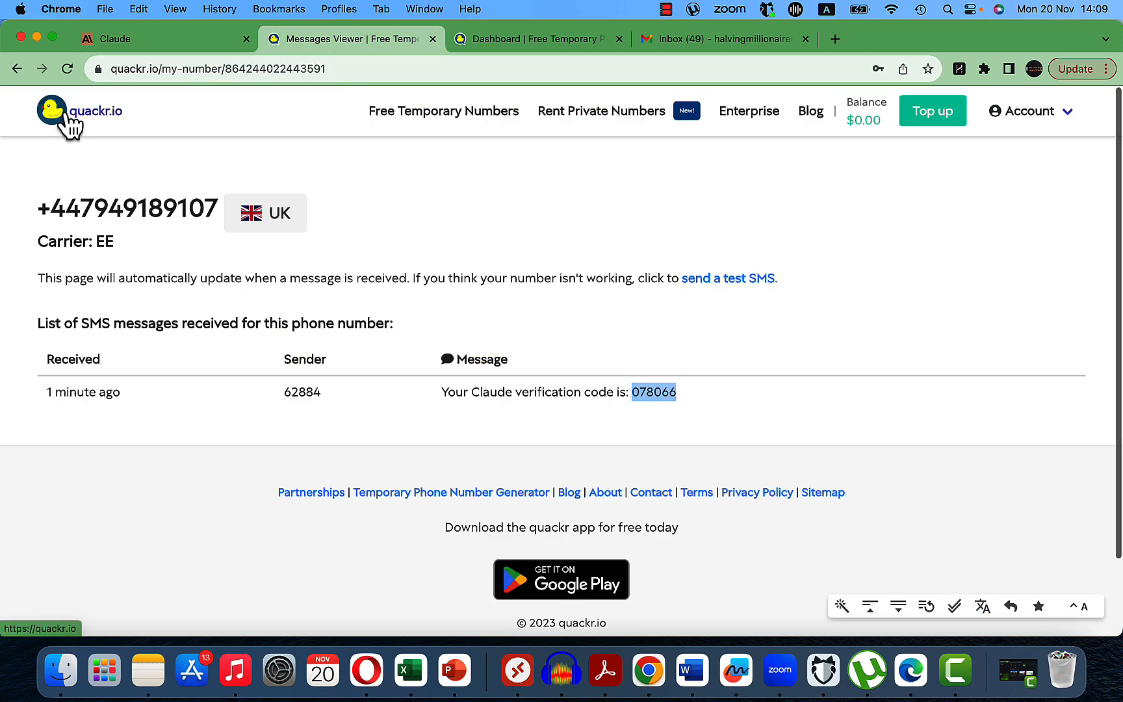
pyautogui.moveTo(107, 133)
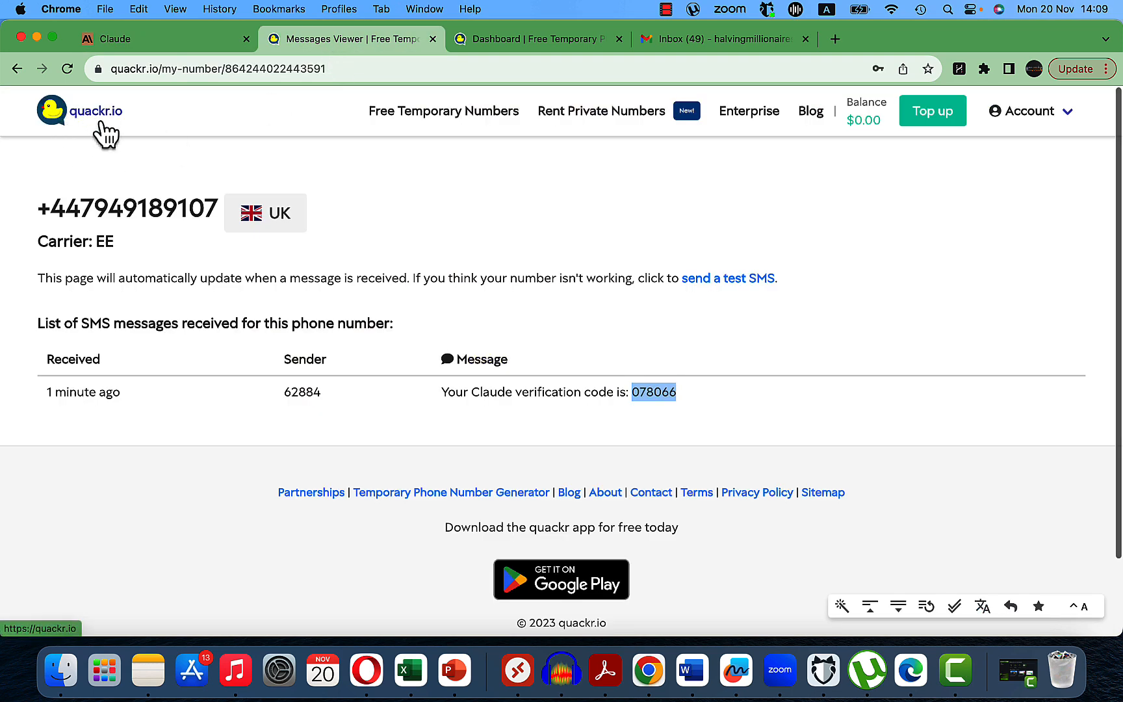
pyautogui.moveTo(447, 234)
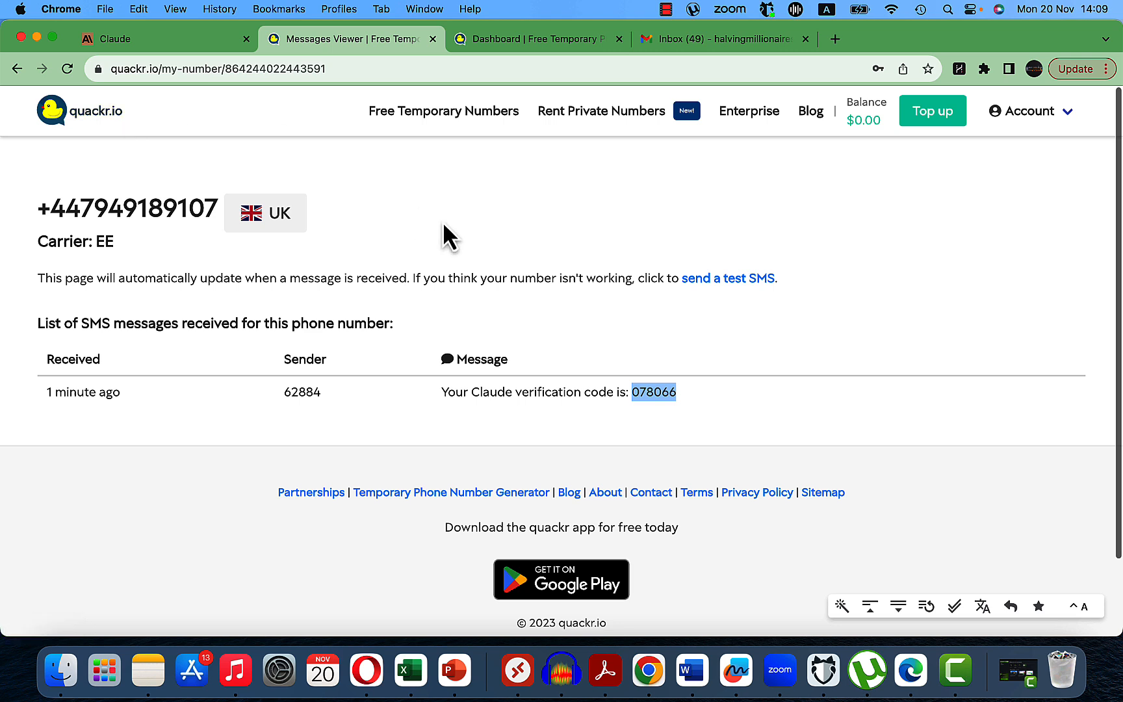
pyautogui.moveTo(580, 304)
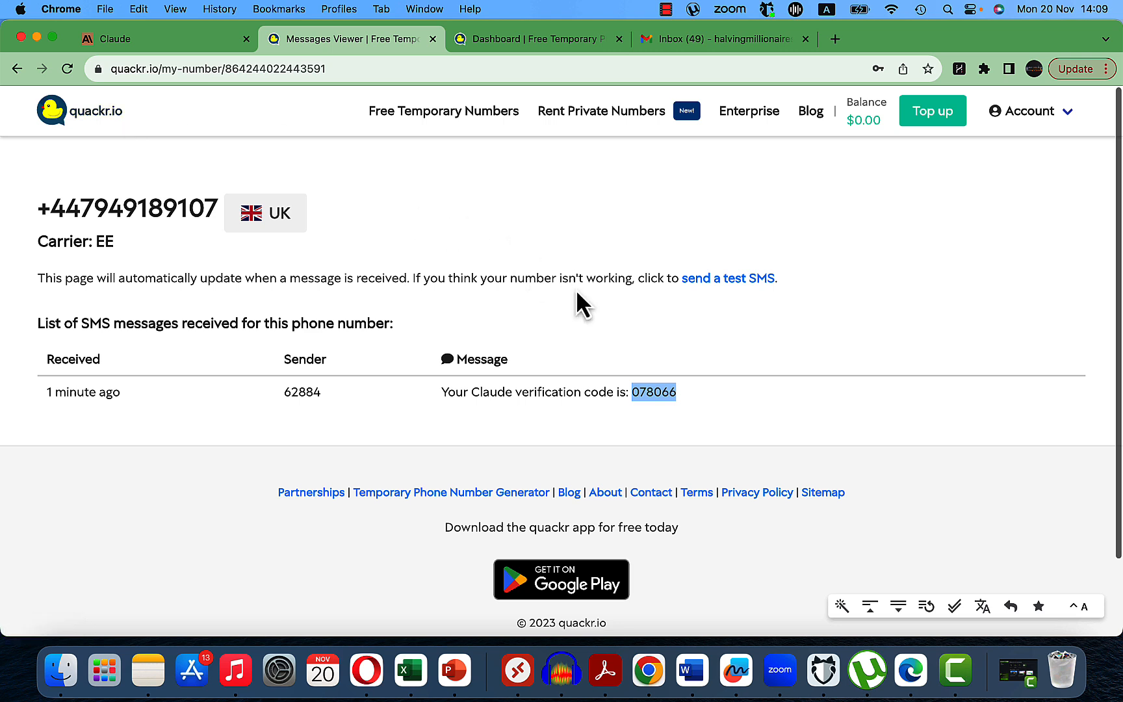
pyautogui.moveTo(736, 258)
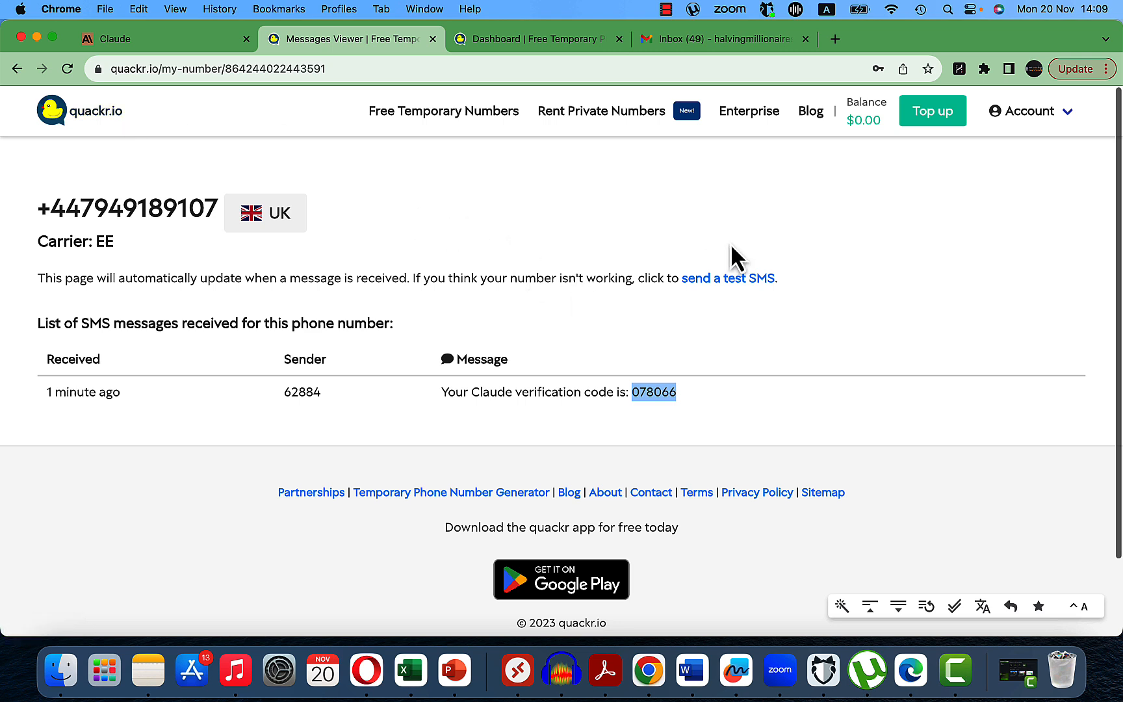
pyautogui.moveTo(727, 278)
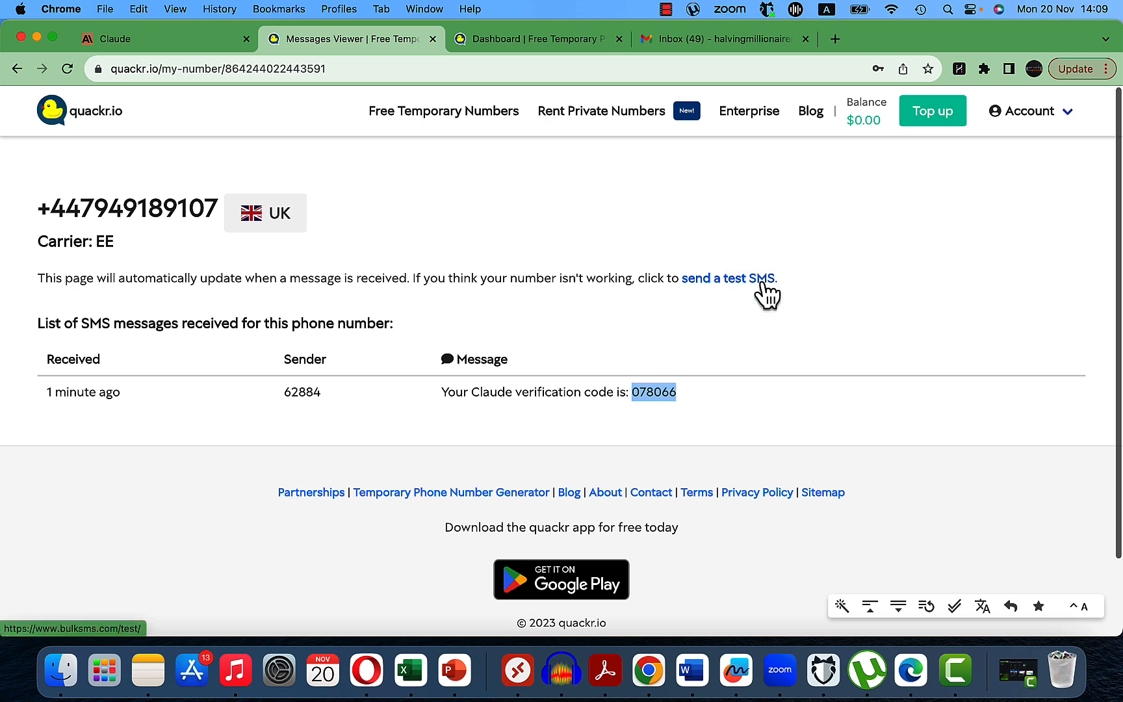
pyautogui.moveTo(342, 258)
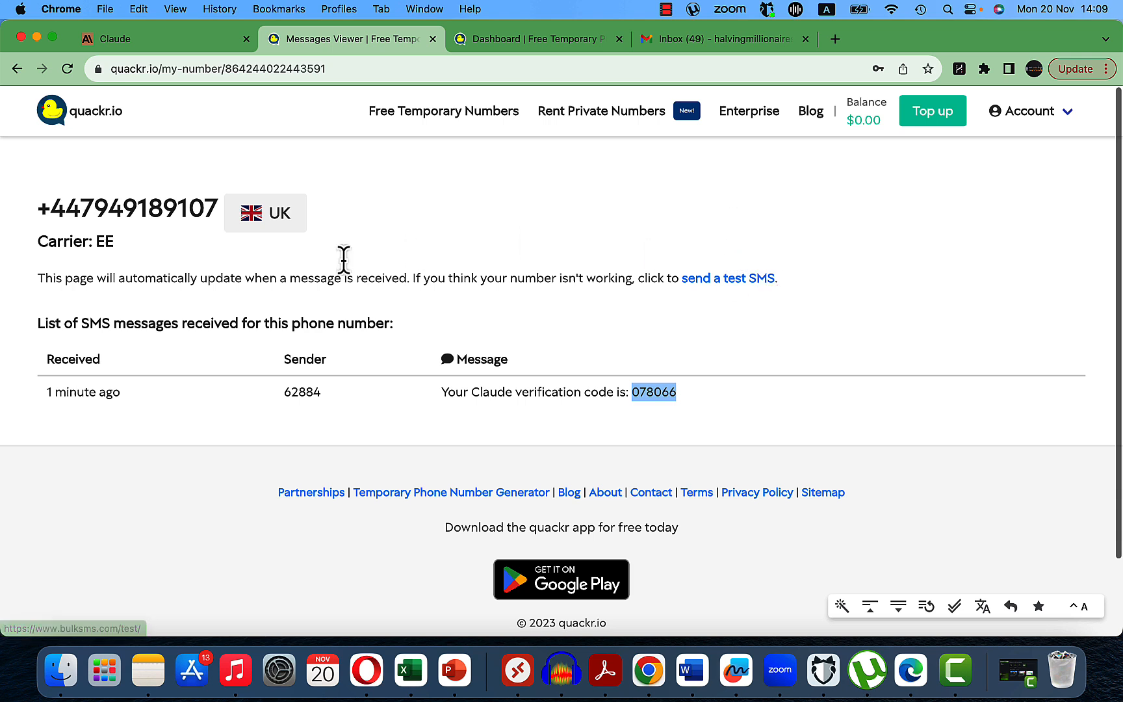
pyautogui.moveTo(158, 422)
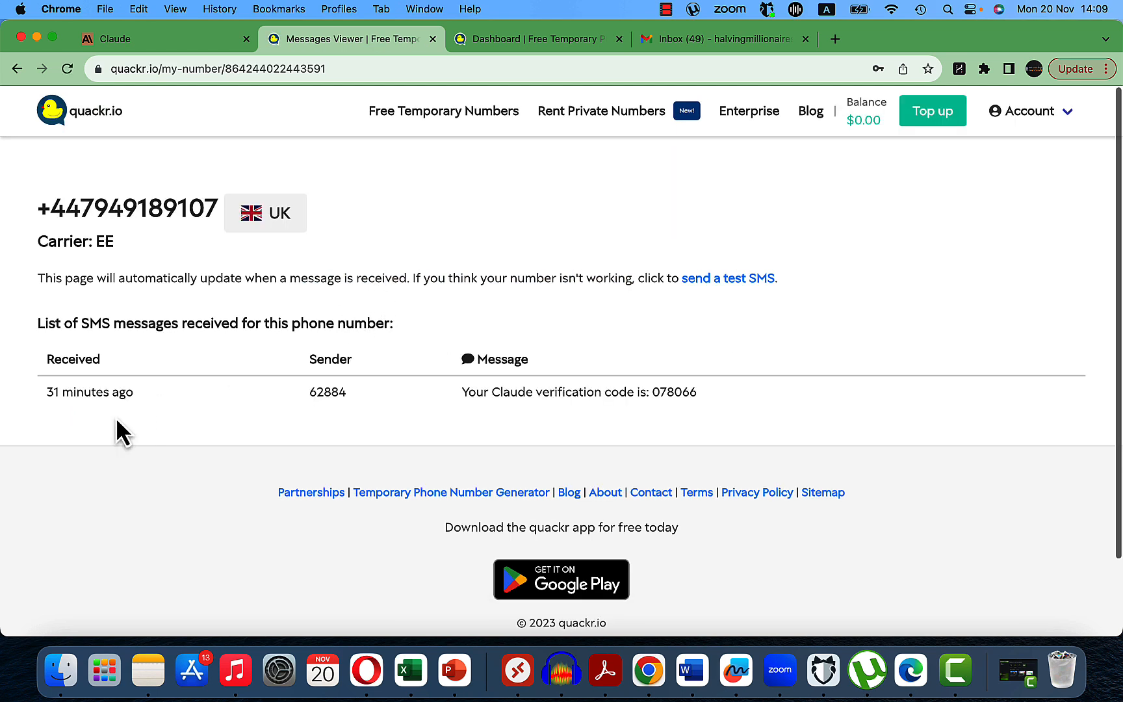
pyautogui.doubleClick(327, 391)
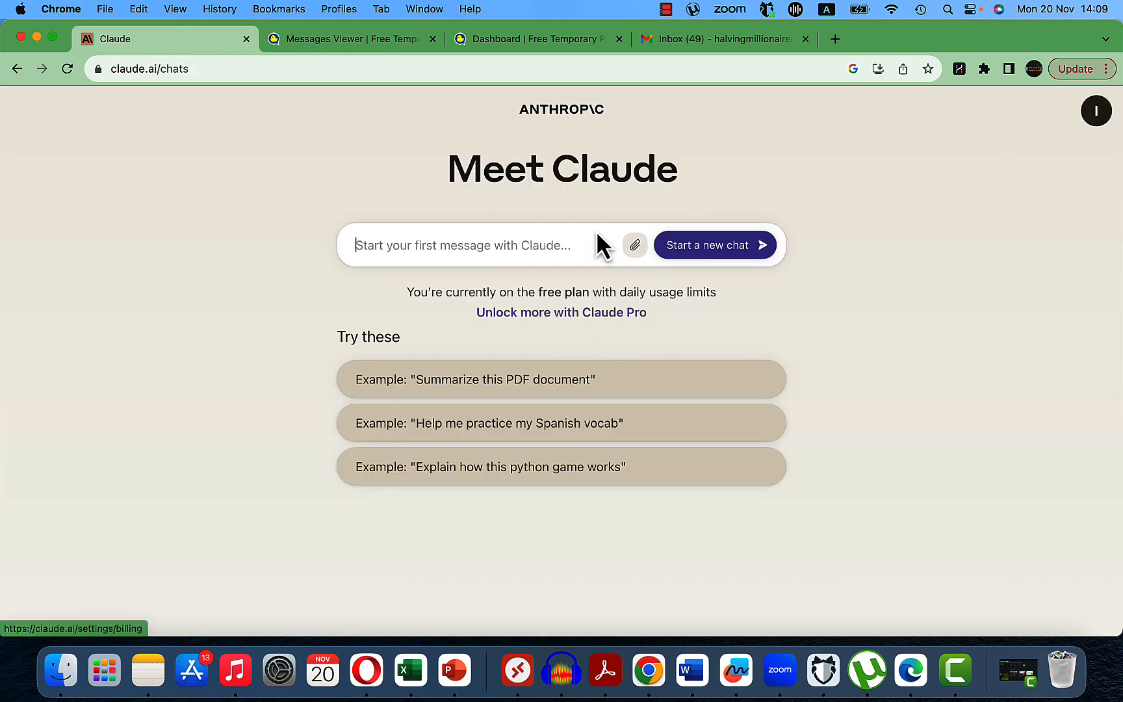
pyautogui.moveTo(601, 232)
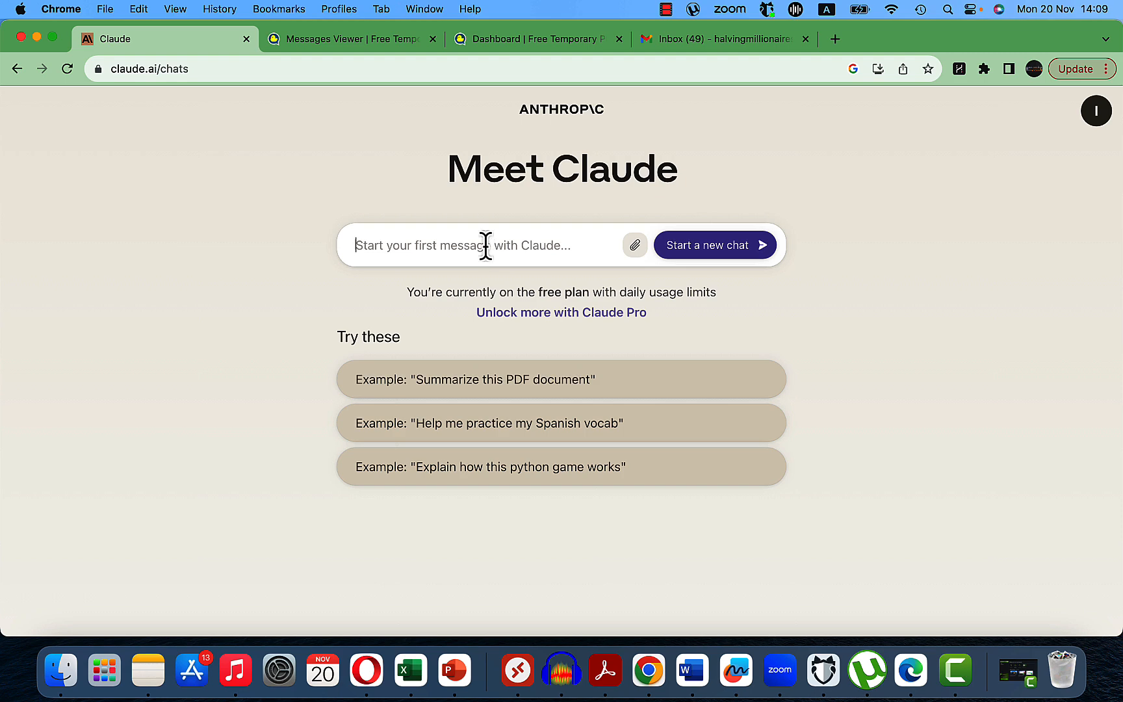
pyautogui.rightClick(637, 245)
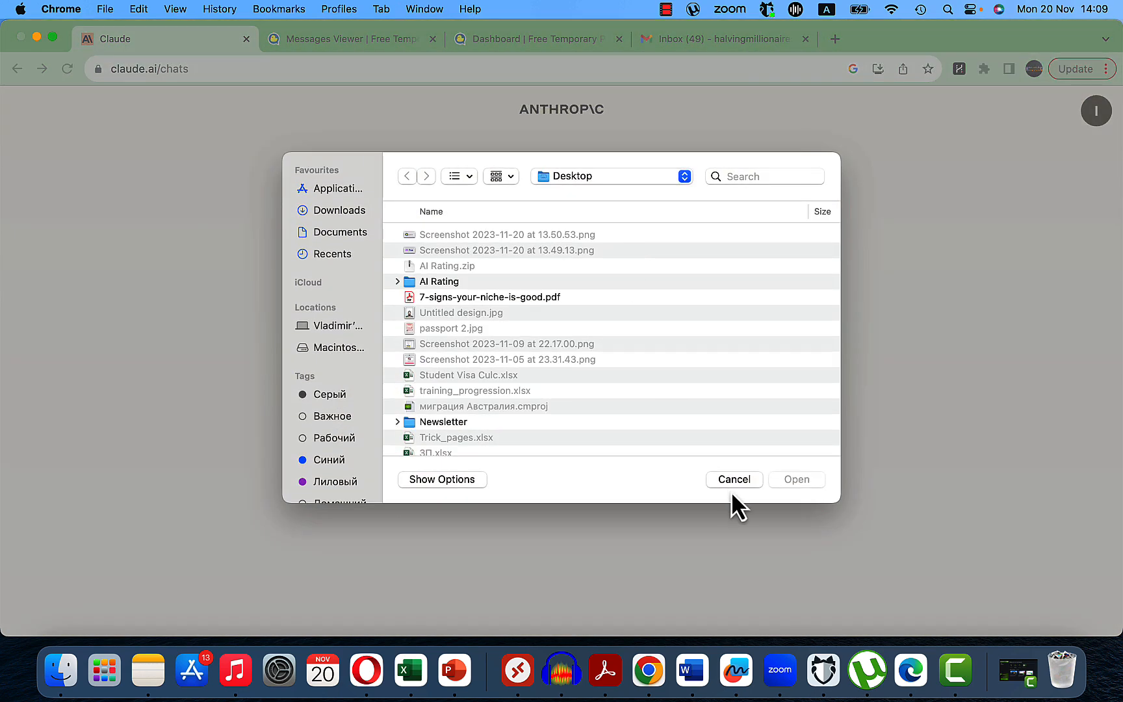
pyautogui.click(734, 480)
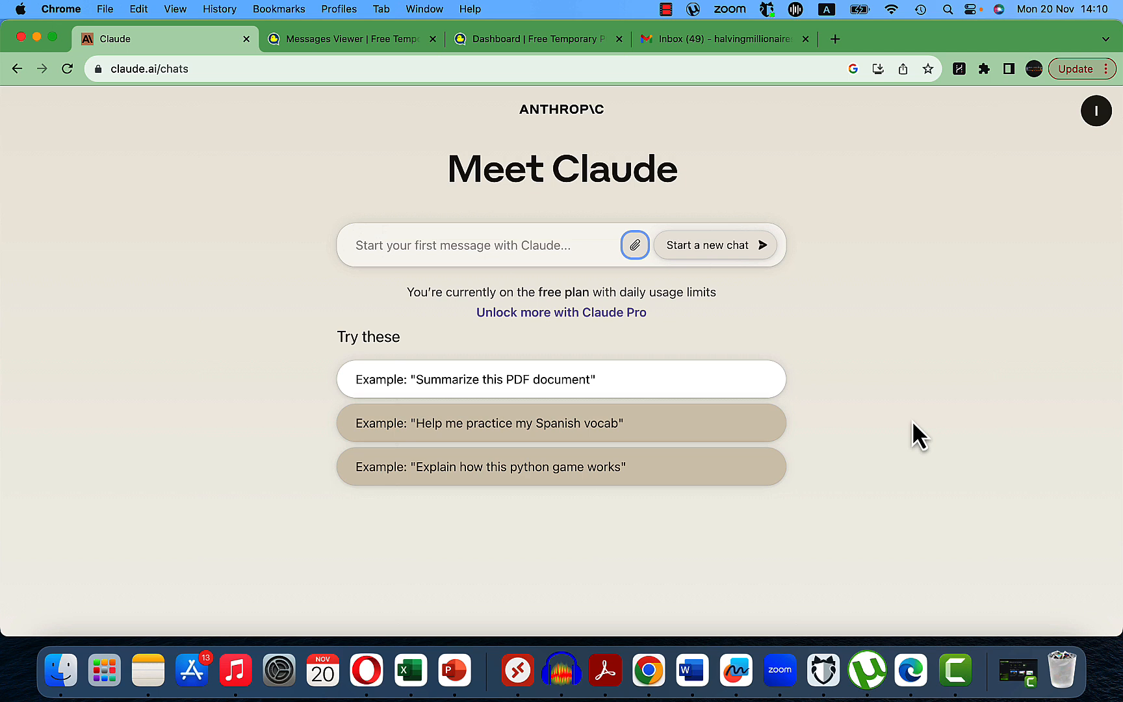
pyautogui.moveTo(817, 630)
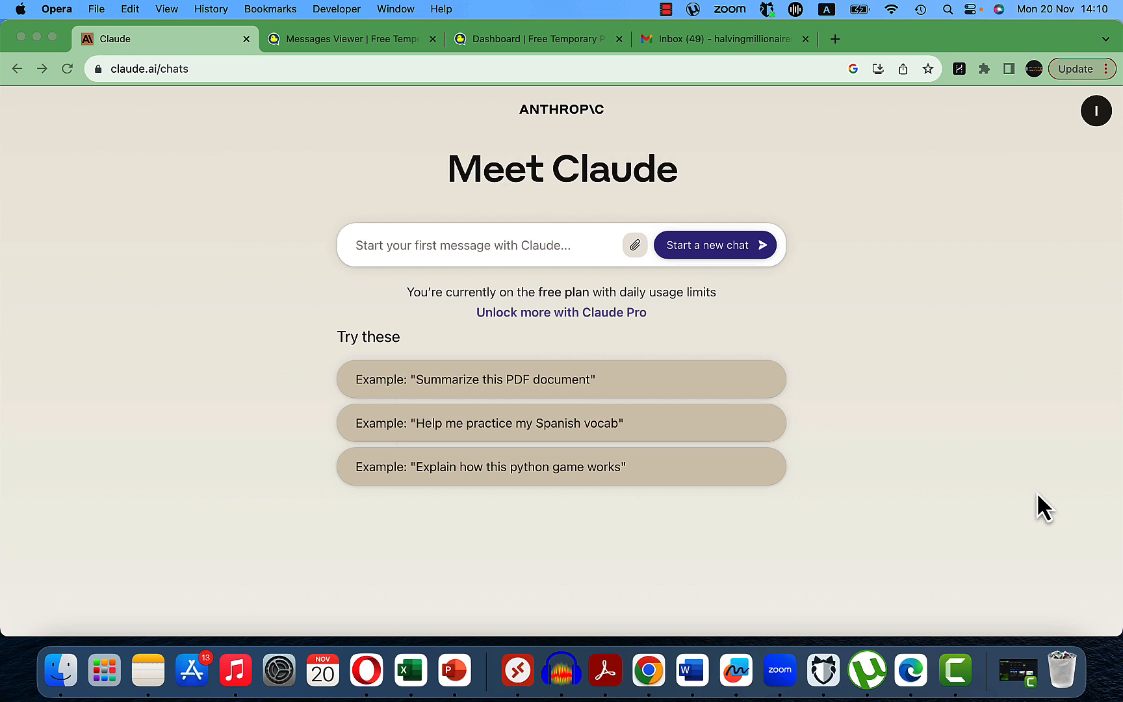
pyautogui.moveTo(902, 504)
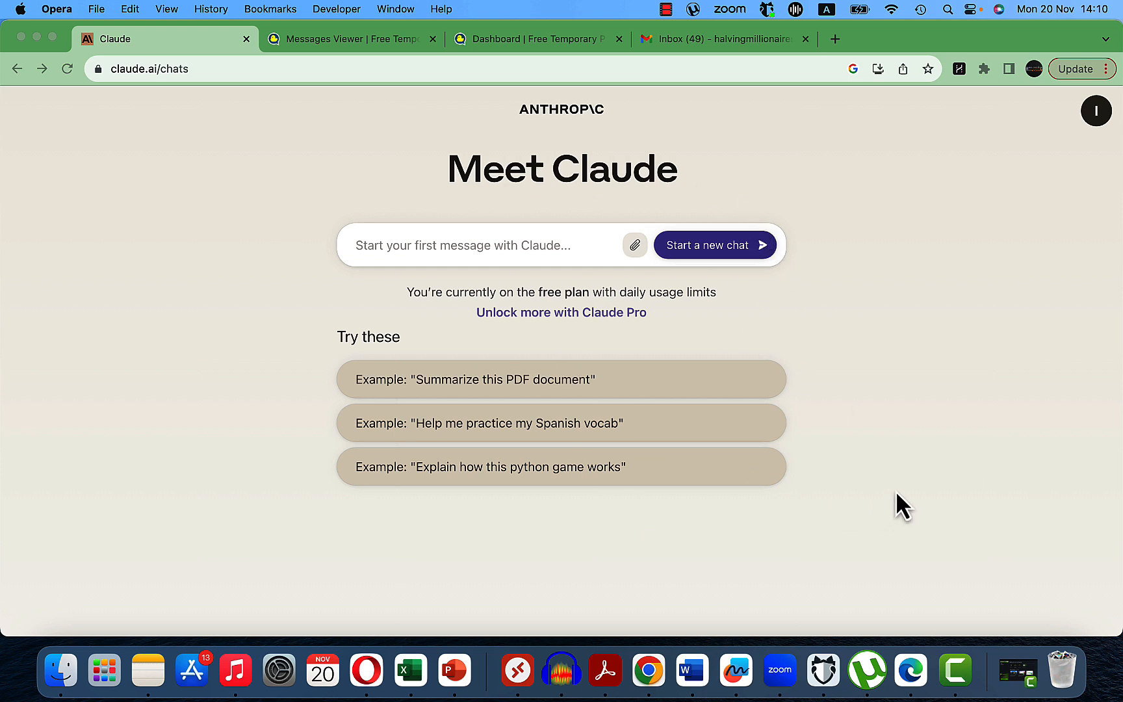
pyautogui.moveTo(958, 549)
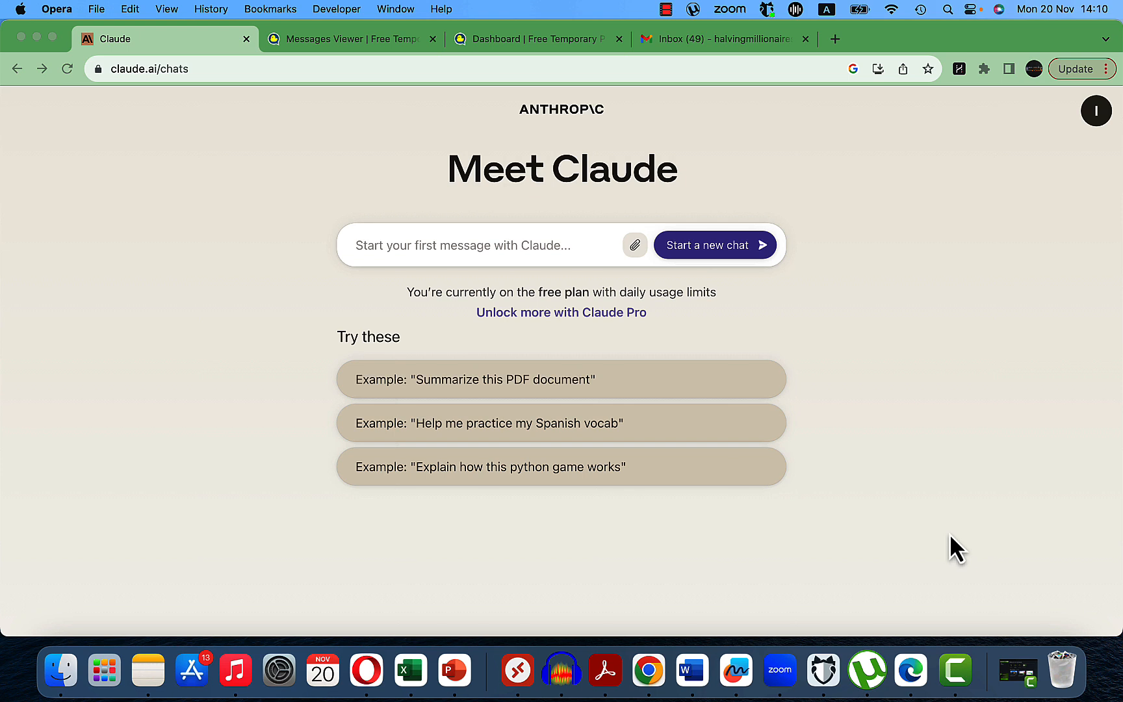
pyautogui.moveTo(795, 404)
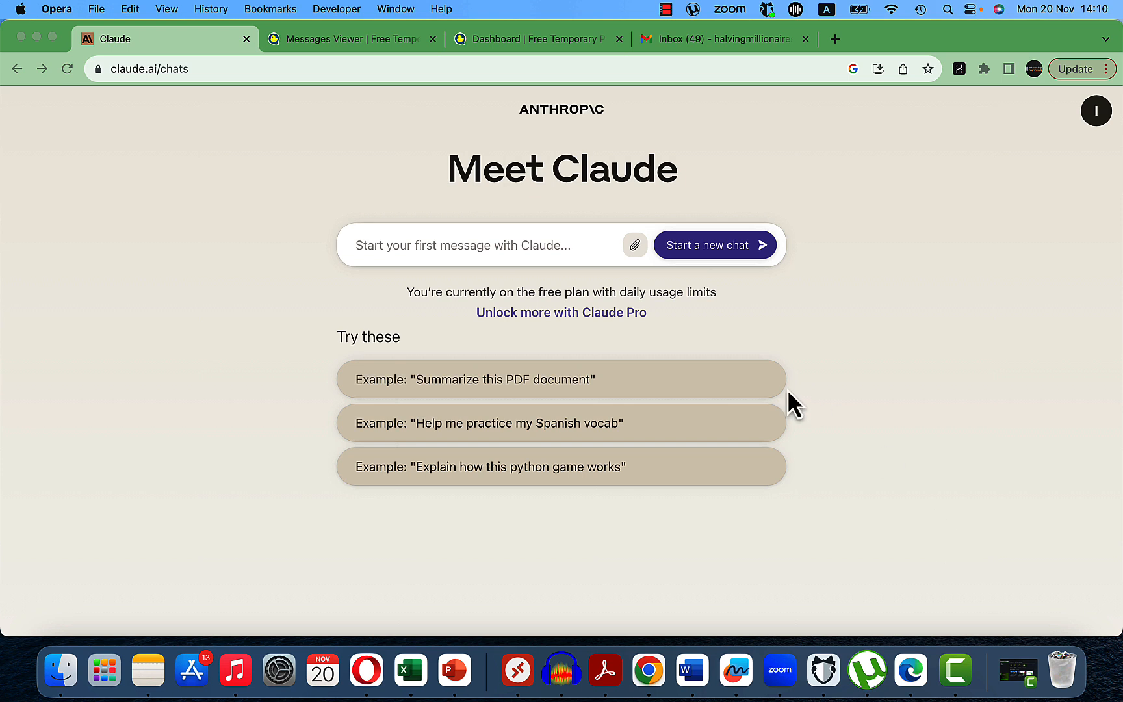
pyautogui.click(823, 671)
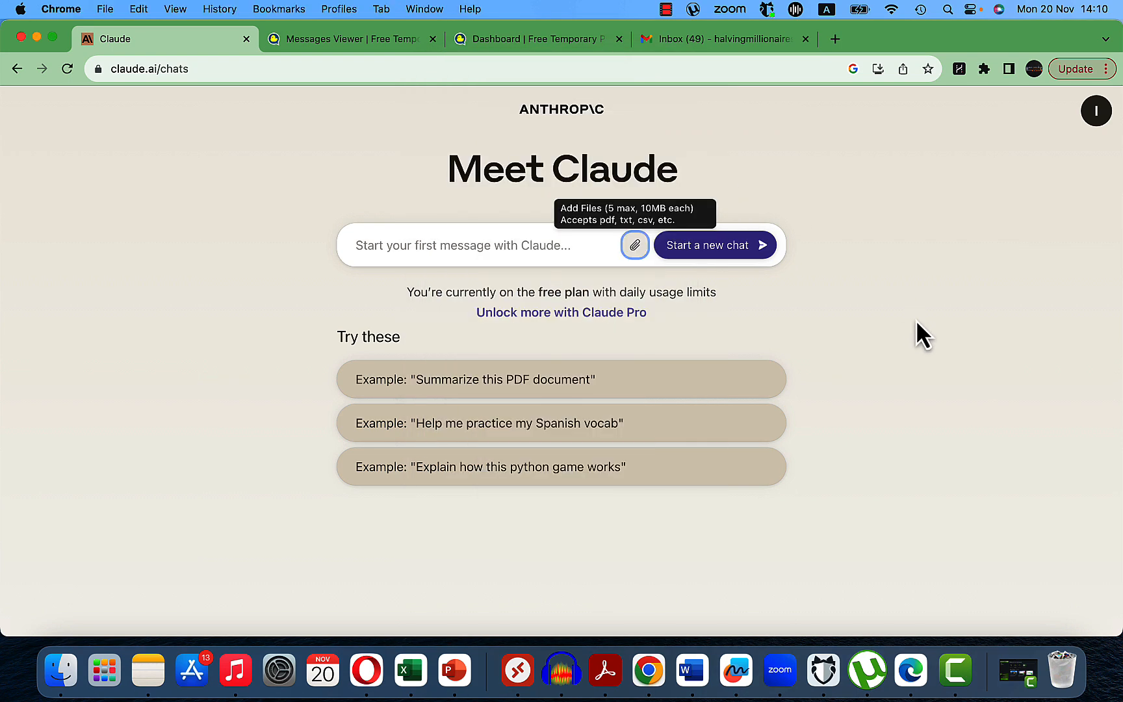
# Switch to the quackr.io Messages Viewer tab listing Claude's verification code SMS.
pyautogui.click(347, 39)
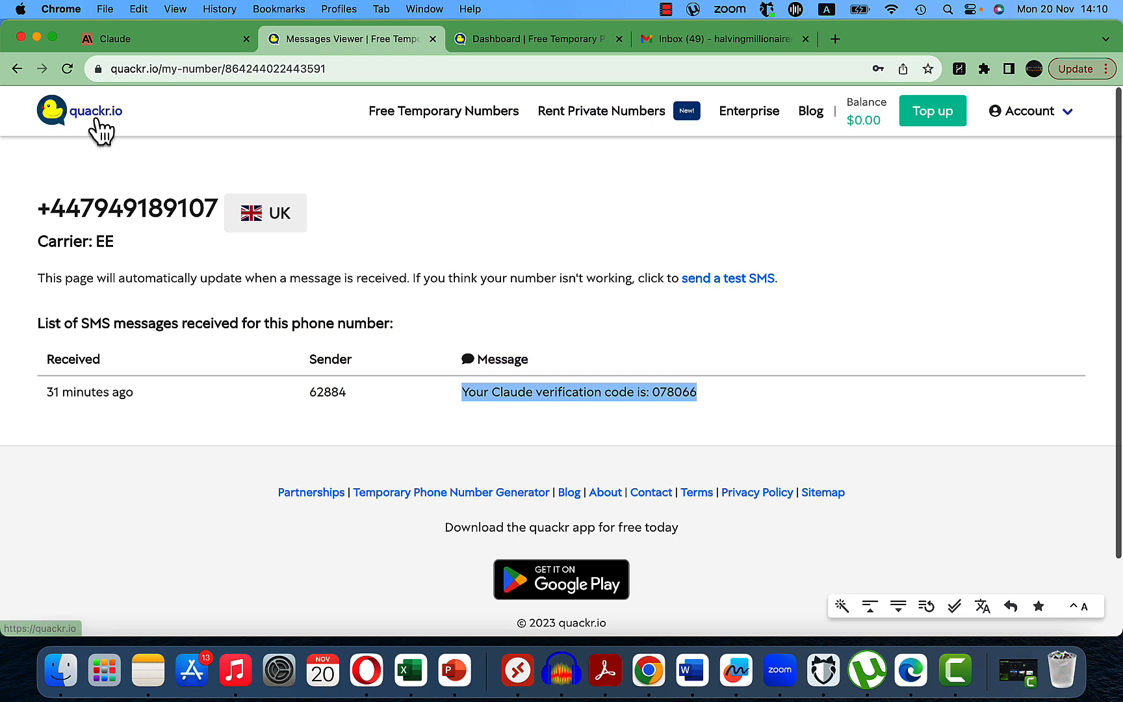
pyautogui.moveTo(145, 121)
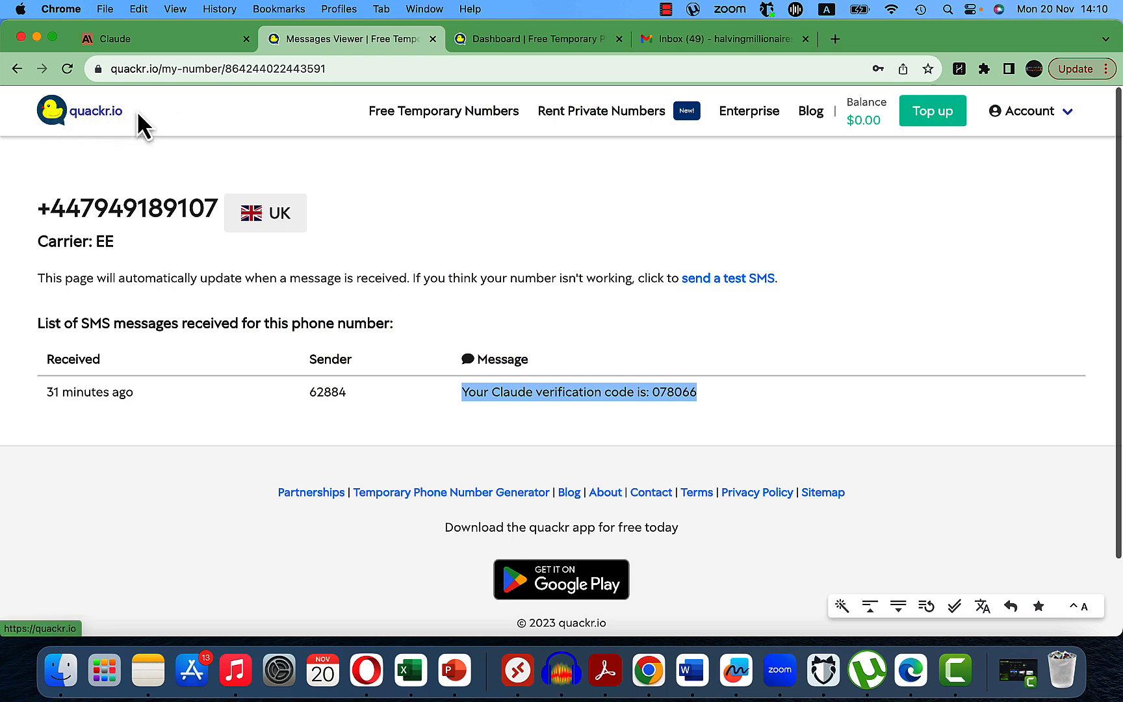
pyautogui.moveTo(218, 318)
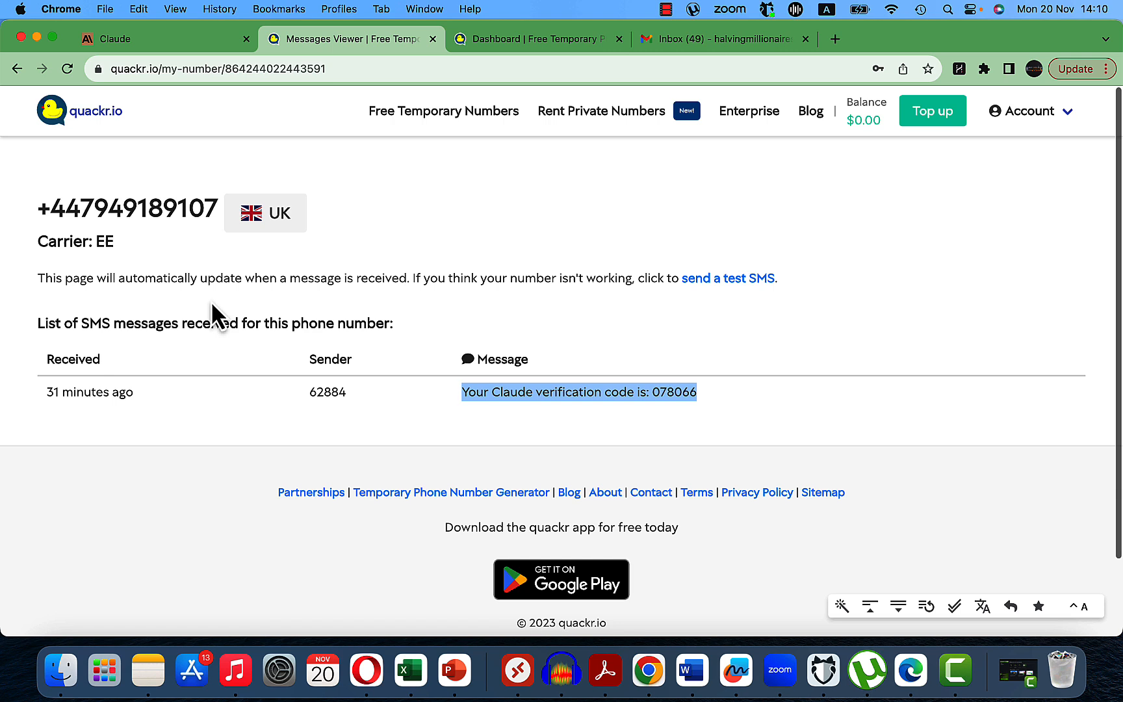
pyautogui.moveTo(285, 300)
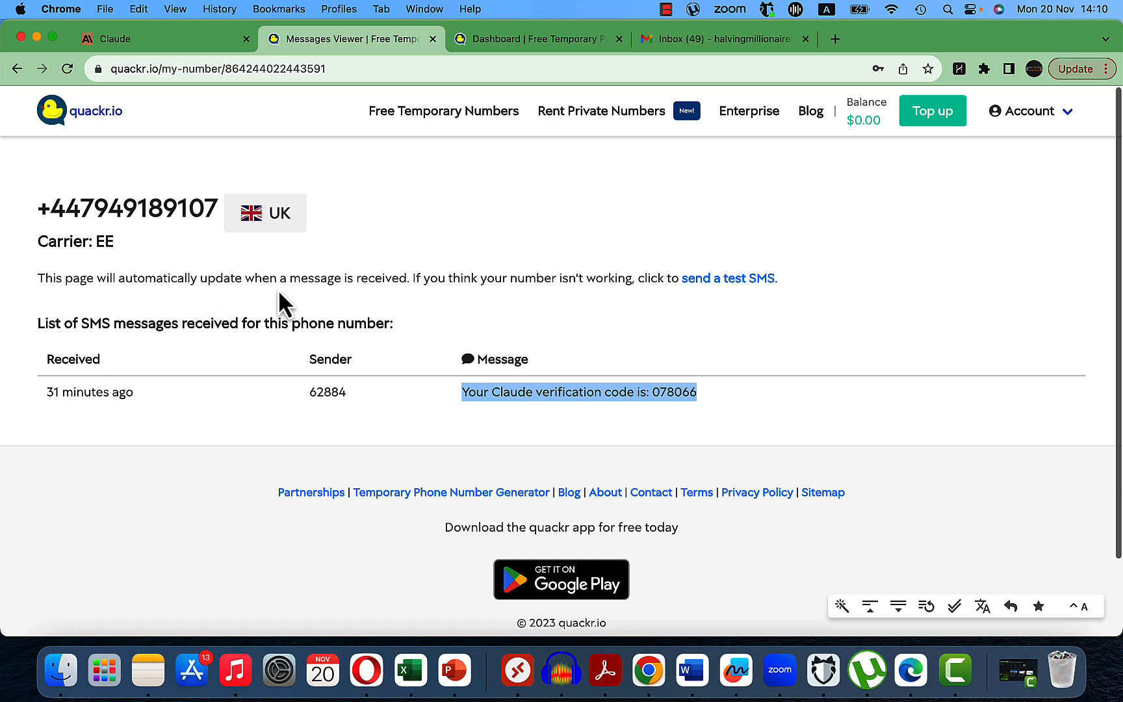
pyautogui.moveTo(343, 243)
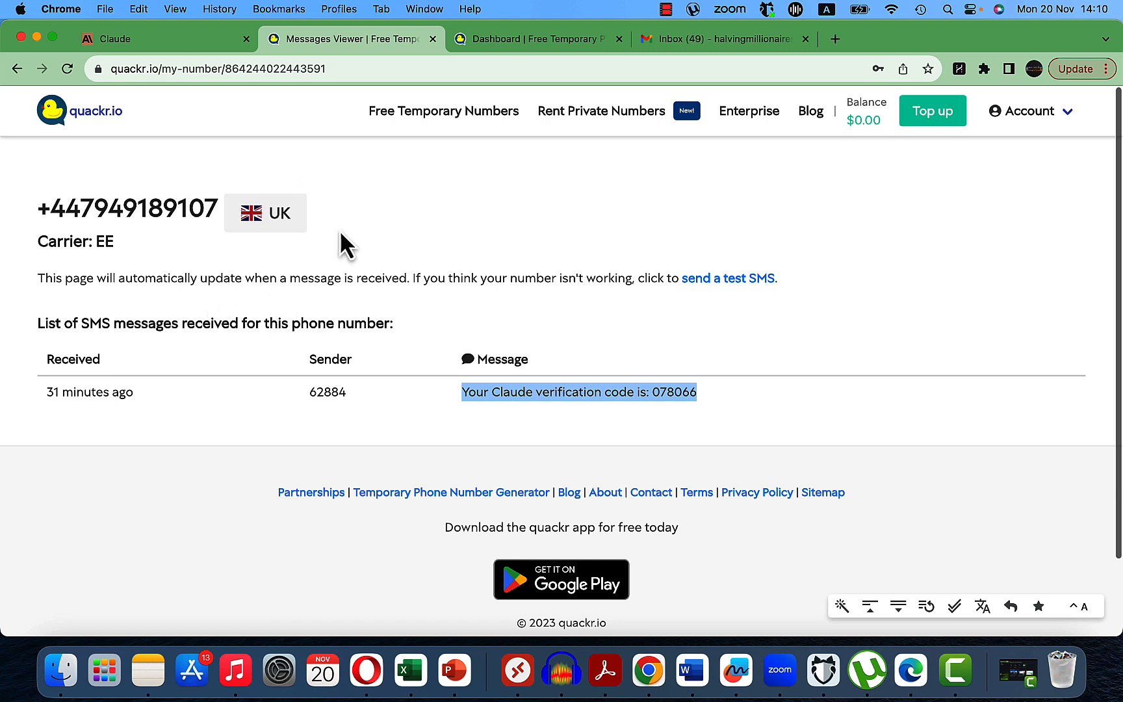
pyautogui.moveTo(351, 262)
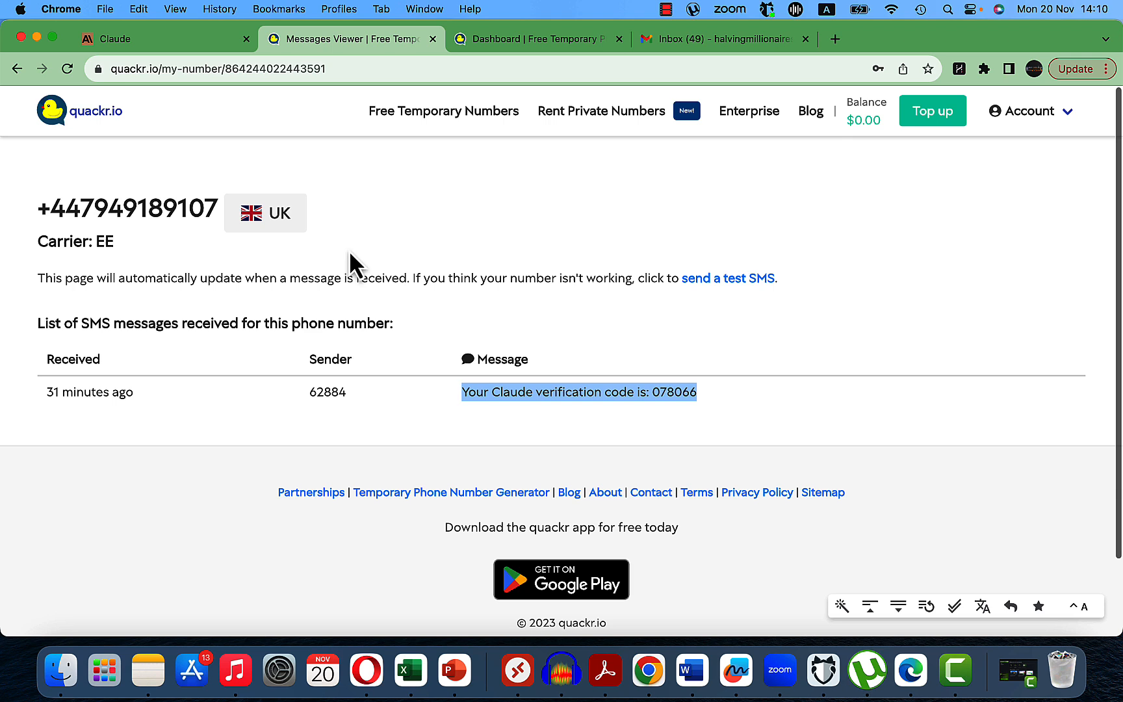
pyautogui.moveTo(818, 340)
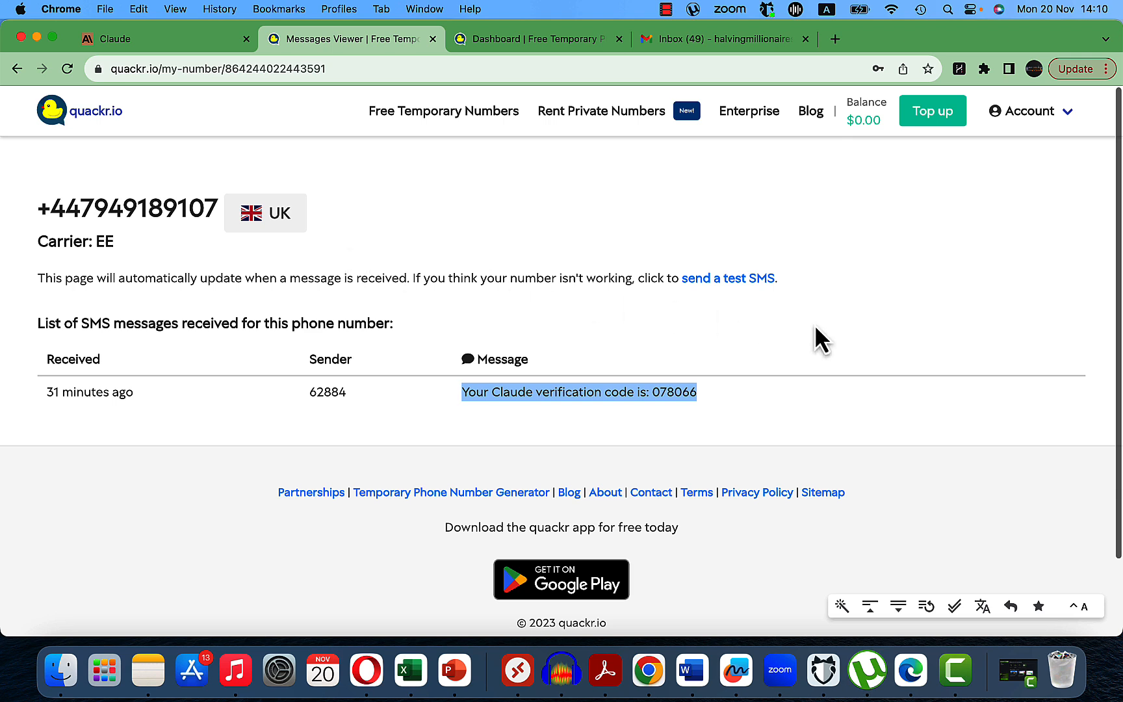